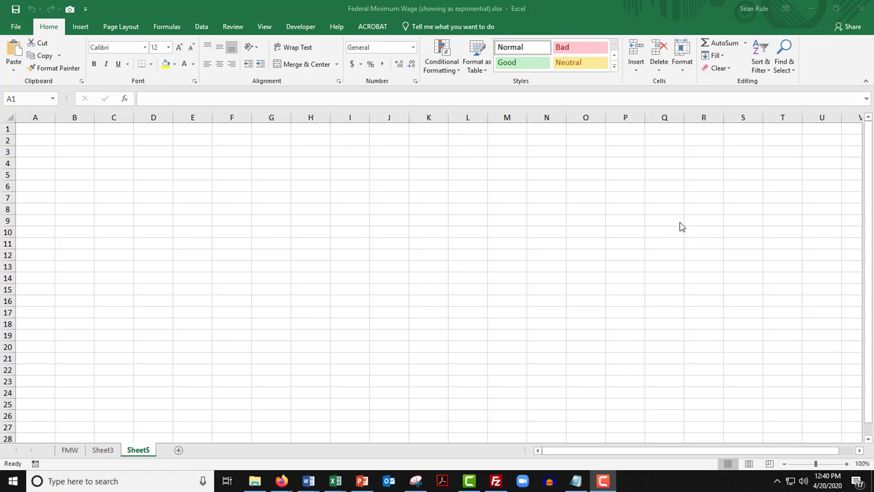
{"action": "mouse_move", "coordinate": [759, 251]}
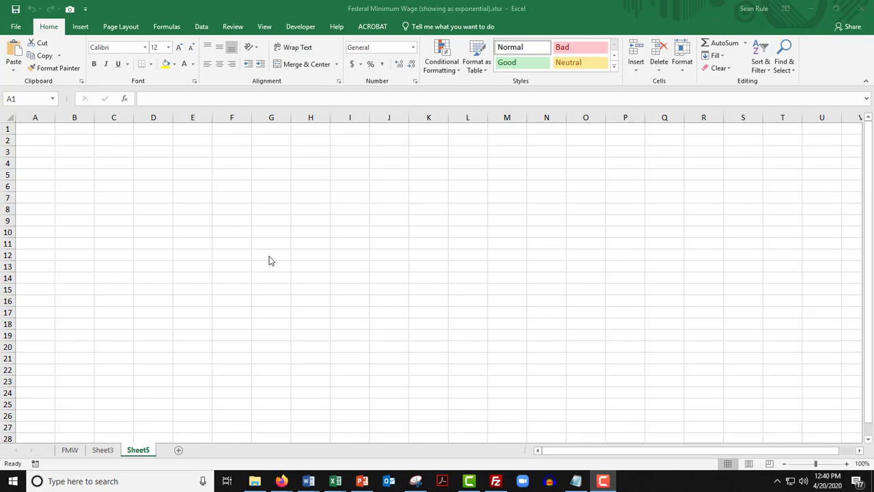
Select the heading cells around D3/D4 for the Year column
{"action": "left_click", "coordinate": [35, 128]}
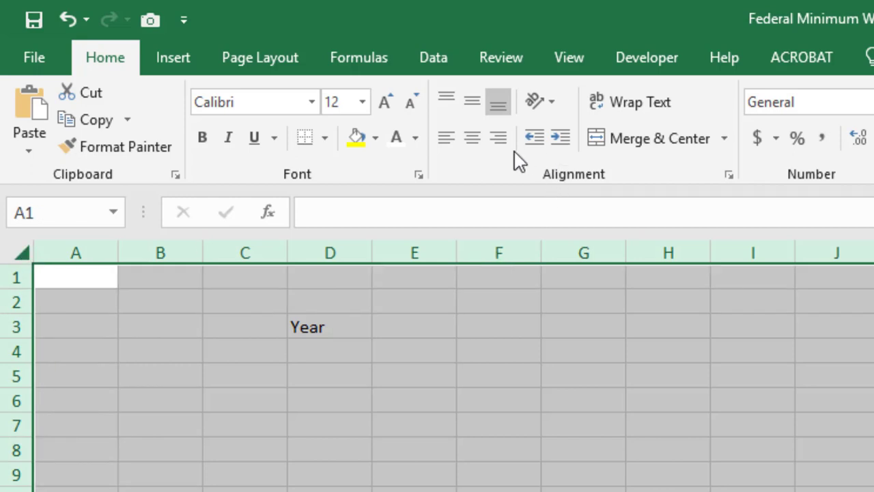
{"action": "left_click", "coordinate": [330, 326]}
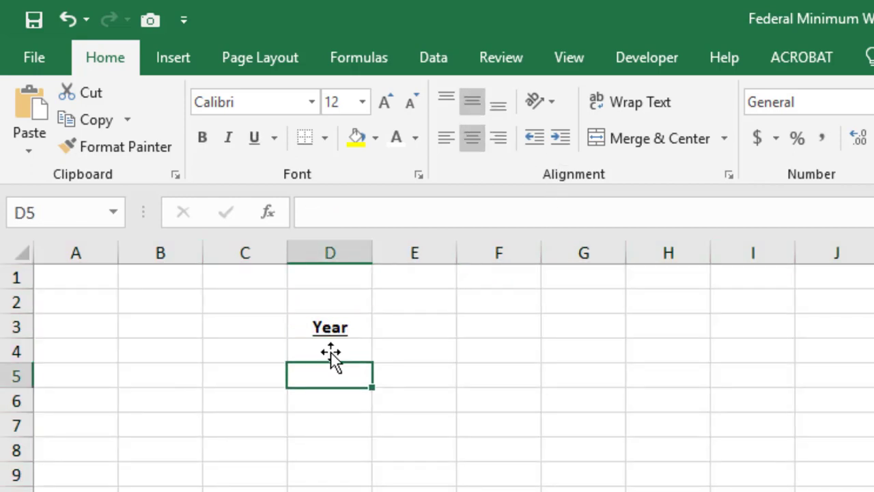
{"action": "left_click", "coordinate": [331, 350]}
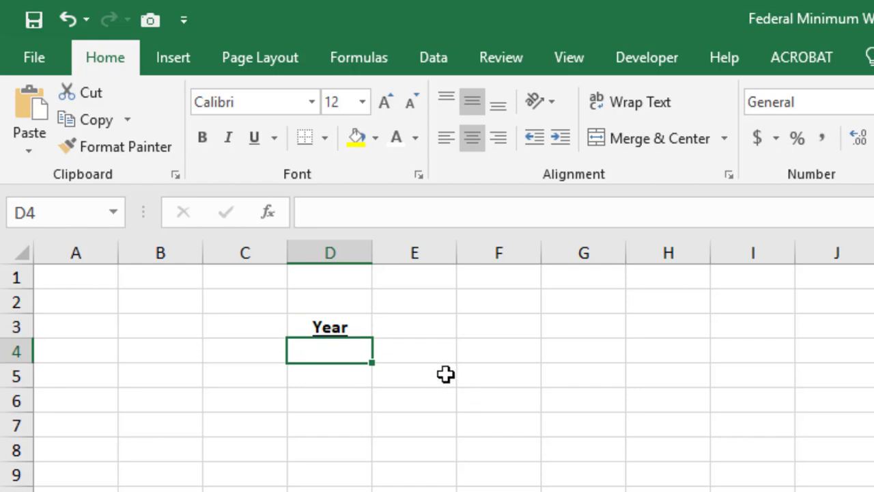
{"action": "mouse_move", "coordinate": [422, 360]}
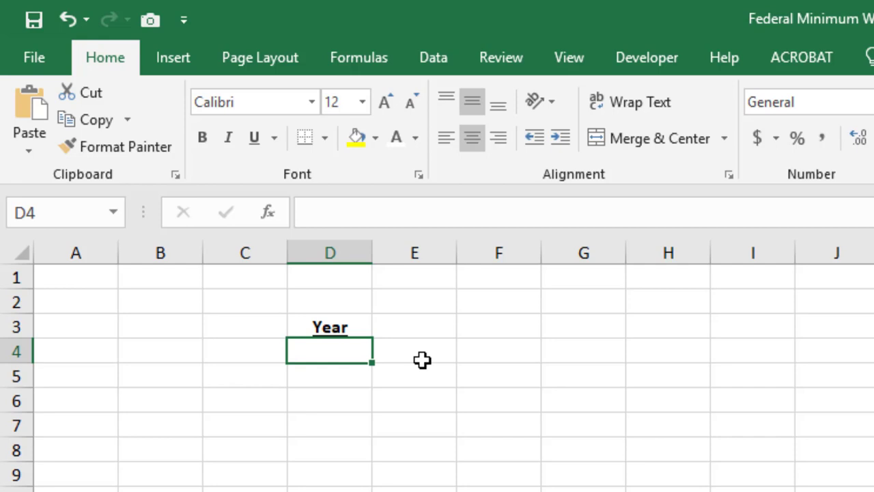
Add a second Year heading in C3 and start listing years 1985, 1986 below it
{"action": "left_click", "coordinate": [244, 325]}
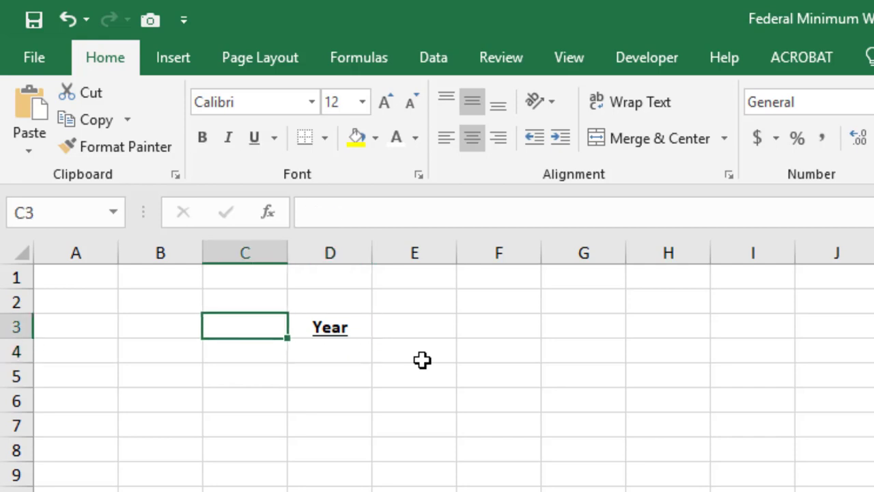
{"action": "type", "text": "Year"}
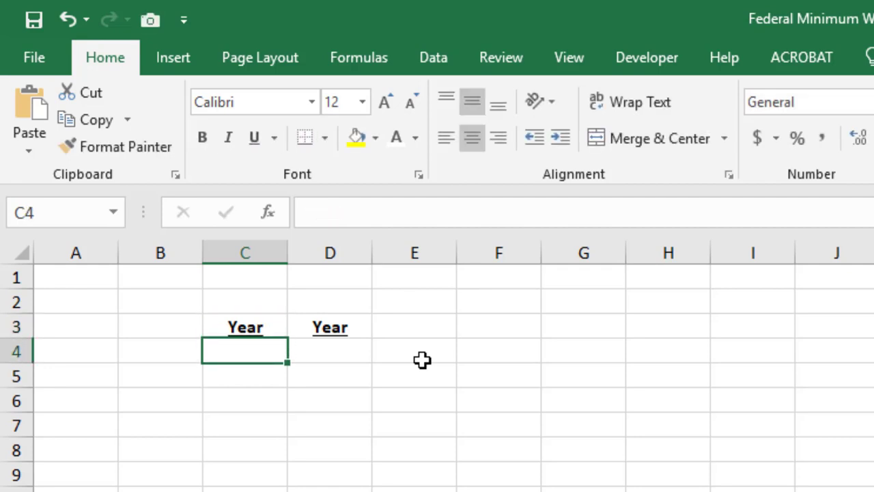
{"action": "type", "text": "19856"}
{"action": "left_click", "coordinate": [245, 400]}
{"action": "type", "text": "1987"}
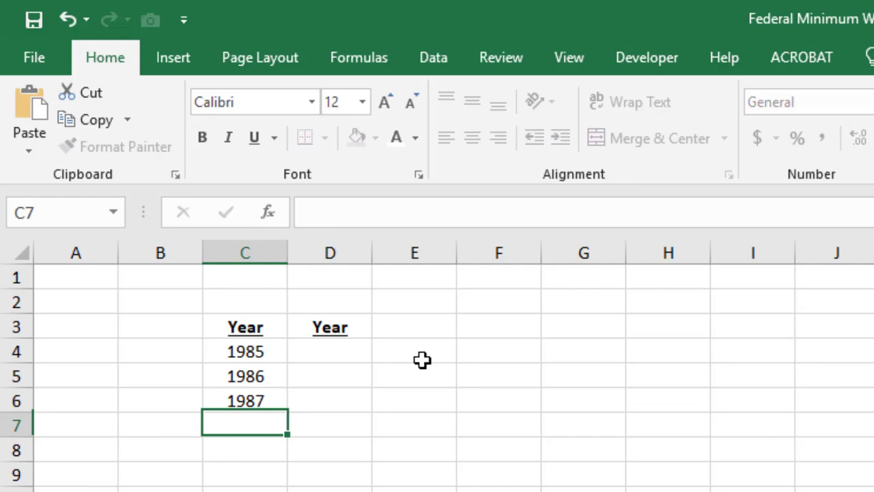
Extend the years down column C and start the Year # numbering at 0 in D4
{"action": "left_click_drag", "start_coordinate": [246, 351], "coordinate": [246, 400]}
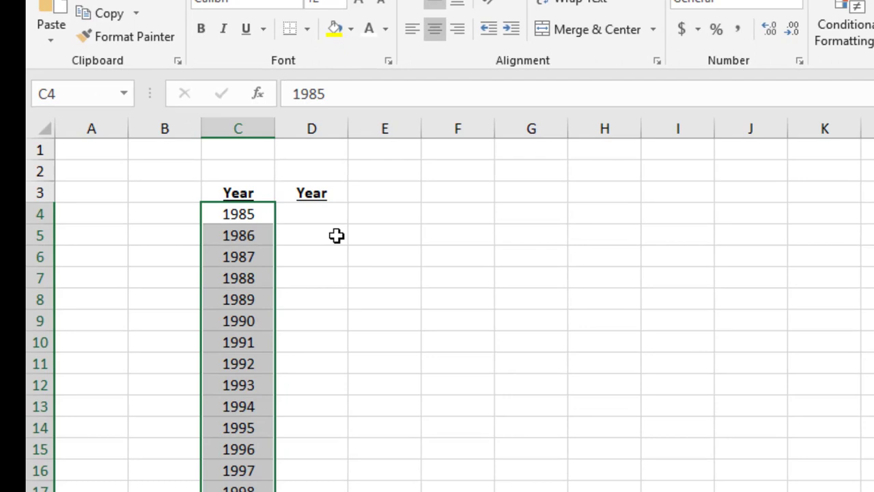
{"action": "mouse_move", "coordinate": [397, 239]}
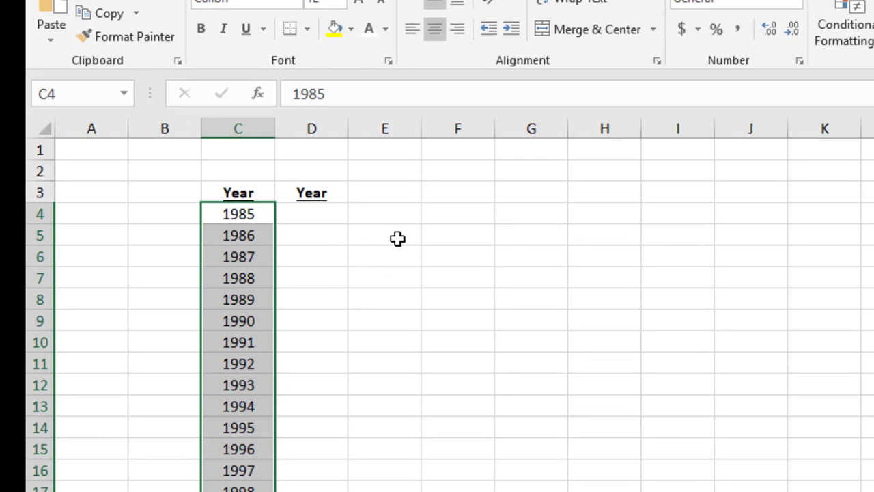
{"action": "type", "text": "0"}
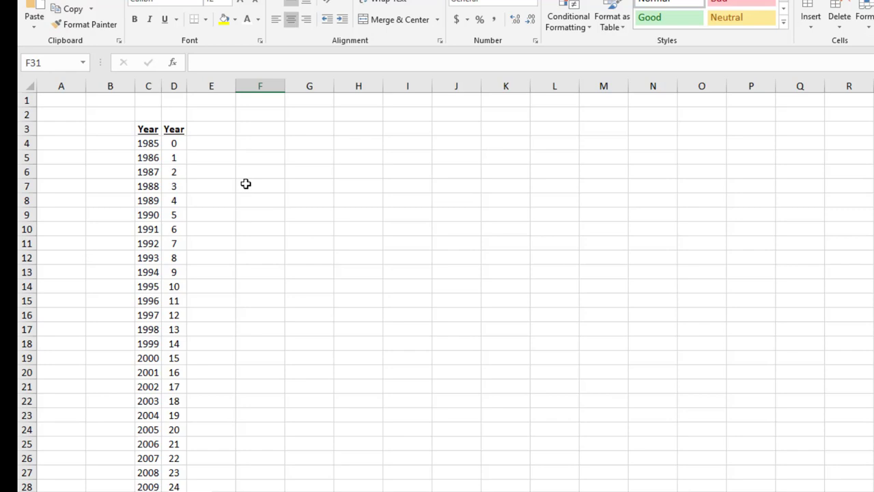
{"action": "mouse_move", "coordinate": [355, 145]}
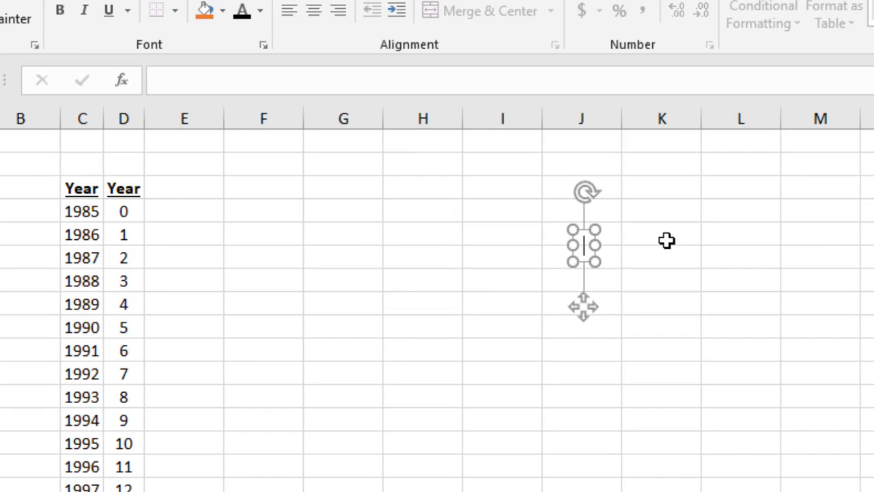
Write the note 'Assume 5% Annual Average Inflation!' in a text box
{"action": "type", "text": "Assume"}
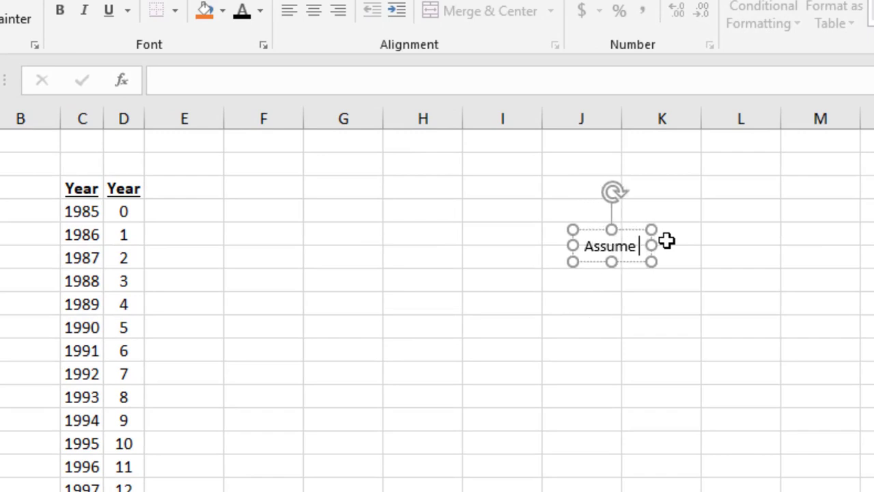
{"action": "type", "text": "5% Annual Average"}
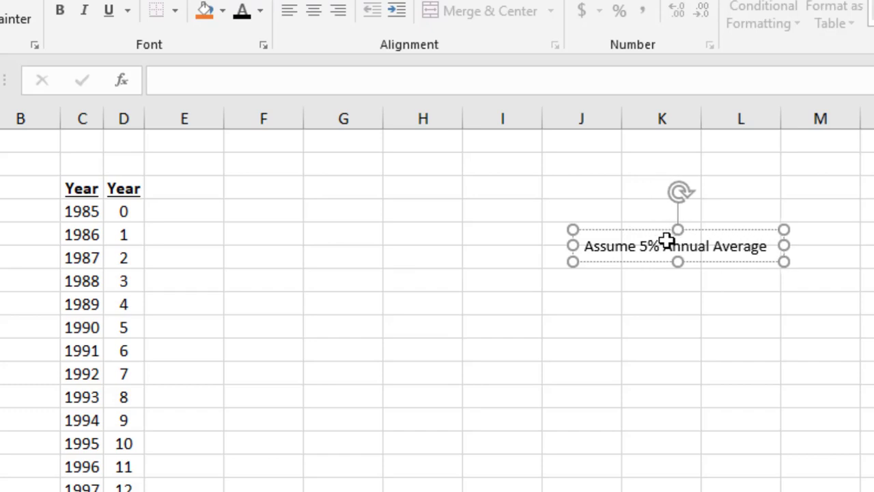
{"action": "type", "text": "Inflation!"}
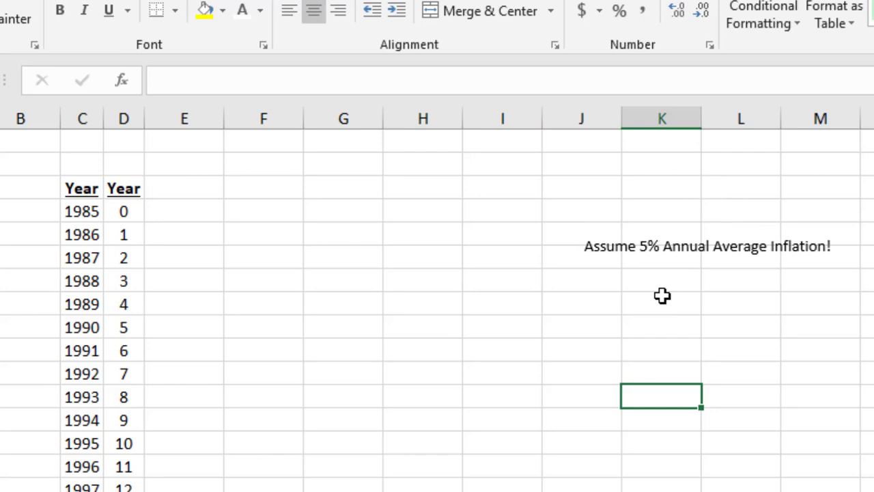
Give the note an orange filled style and position it beside the year table
{"action": "left_click", "coordinate": [707, 246]}
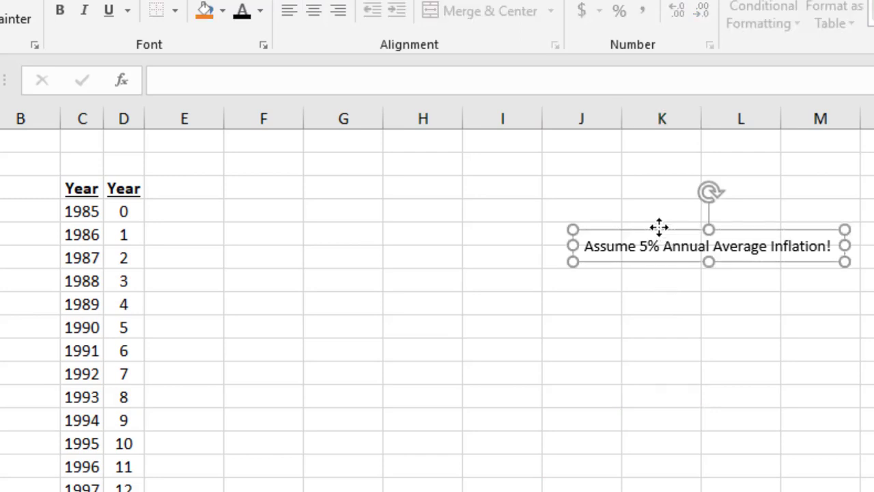
{"action": "left_click", "coordinate": [205, 11]}
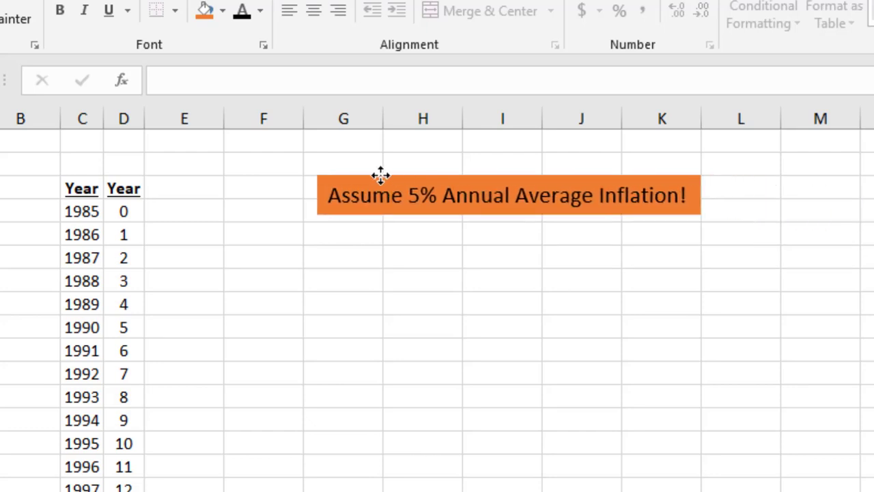
{"action": "left_click_drag", "start_coordinate": [508, 194], "coordinate": [403, 212]}
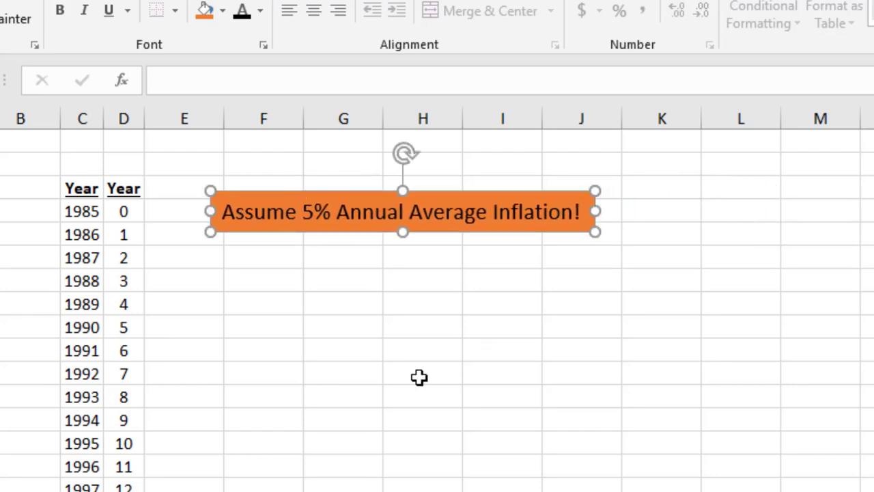
{"action": "left_click_drag", "start_coordinate": [403, 211], "coordinate": [467, 214]}
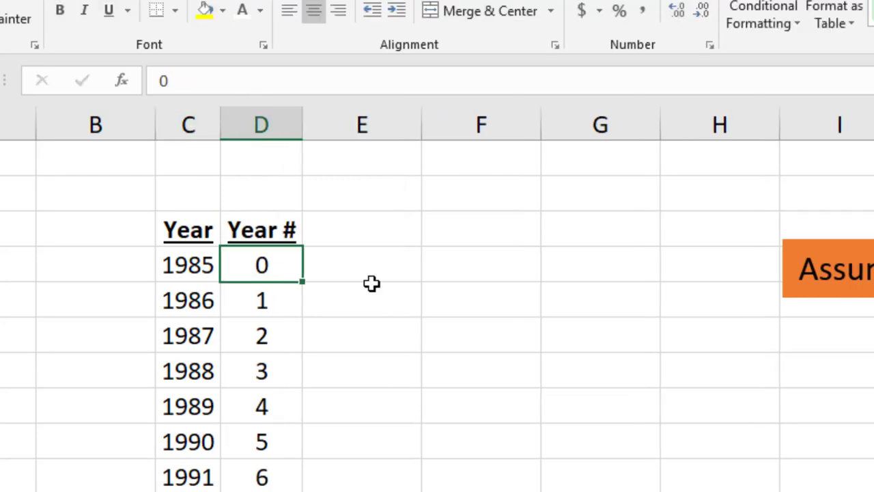
{"action": "mouse_move", "coordinate": [218, 193]}
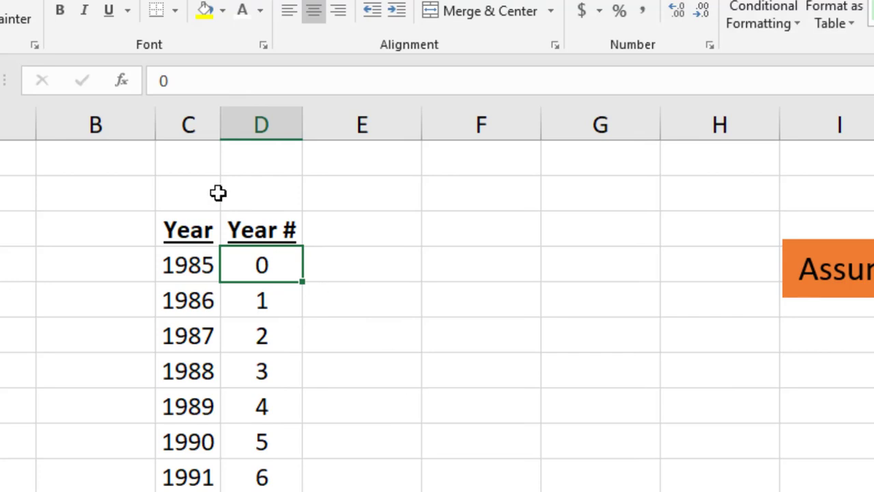
Grey out column C's font and move to E3 for the next heading
{"action": "left_click", "coordinate": [260, 11]}
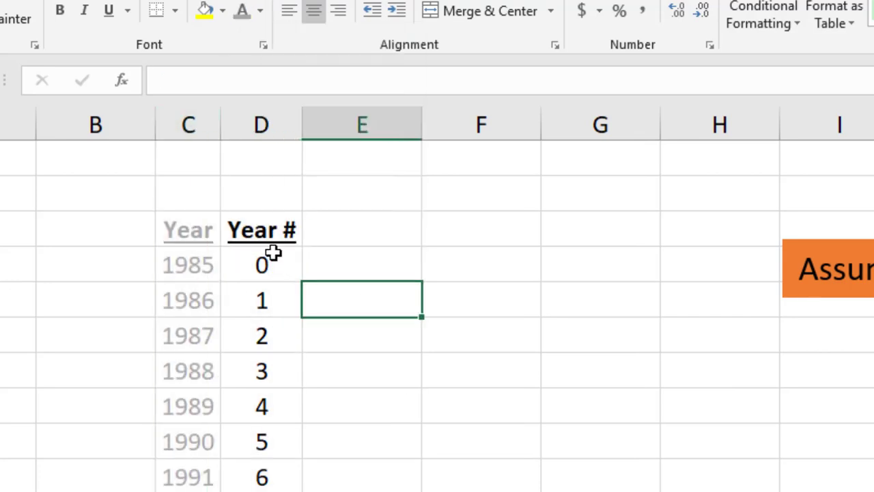
{"action": "left_click", "coordinate": [360, 230]}
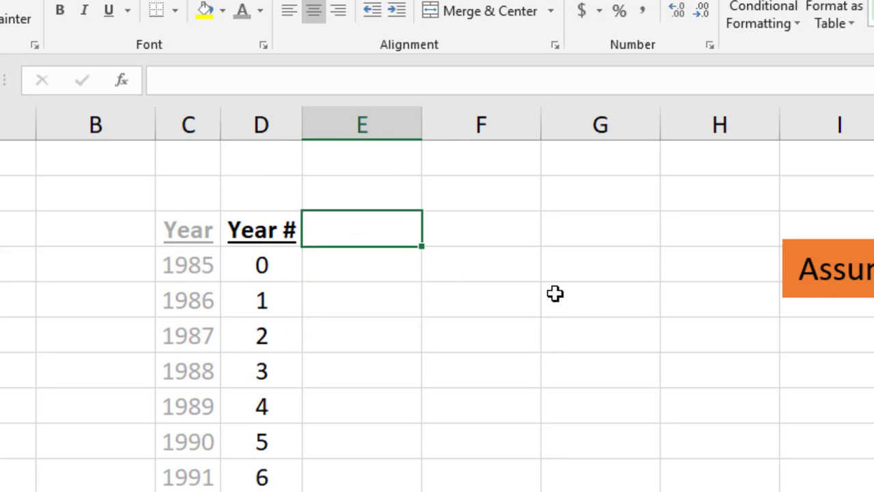
Enter the heading 'Minimum Wage (adjusted for inflation)' in E3
{"action": "type", "text": "Minimu"}
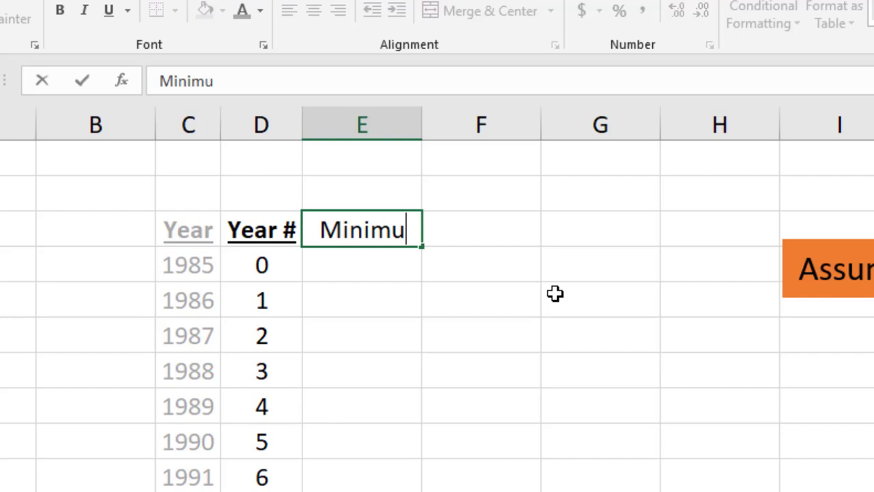
{"action": "type", "text": "m Wage (adjust"}
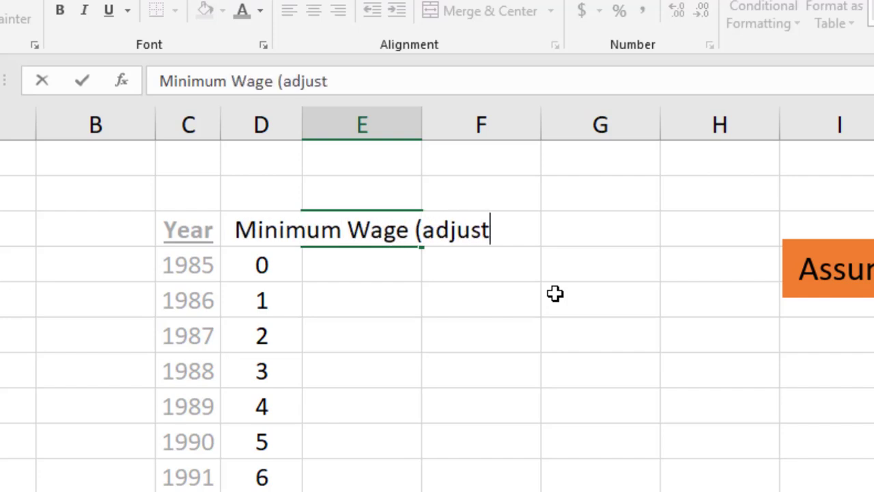
{"action": "type", "text": "ed for infaltion)"}
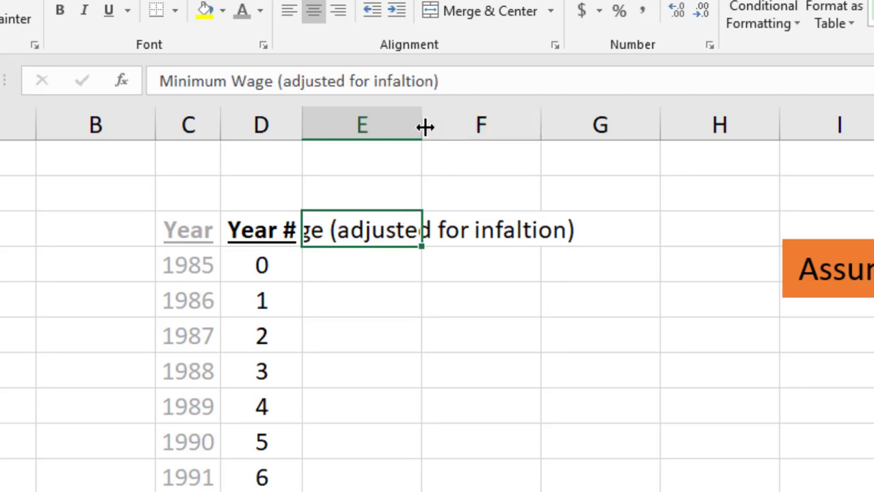
Widen column E to fit the heading and move to E4 for the 1985 wage
{"action": "left_click_drag", "start_coordinate": [423, 125], "coordinate": [746, 124]}
{"action": "type", "text": "l"}
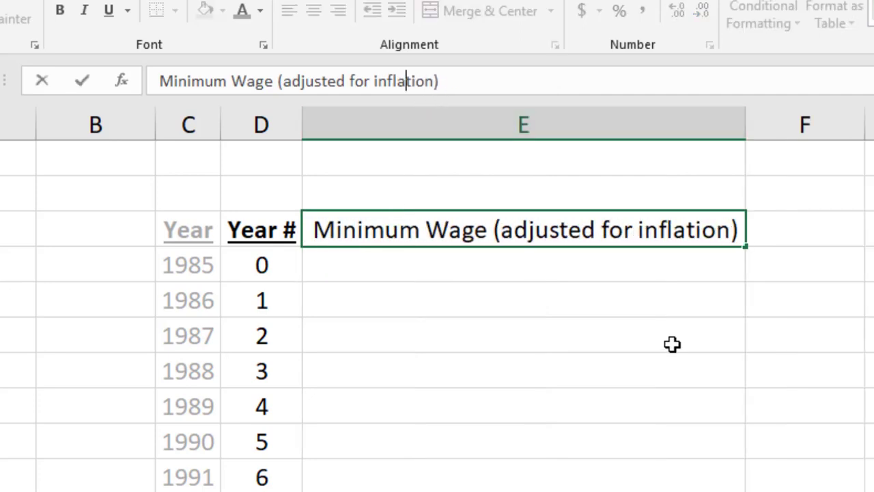
{"action": "left_click", "coordinate": [60, 11]}
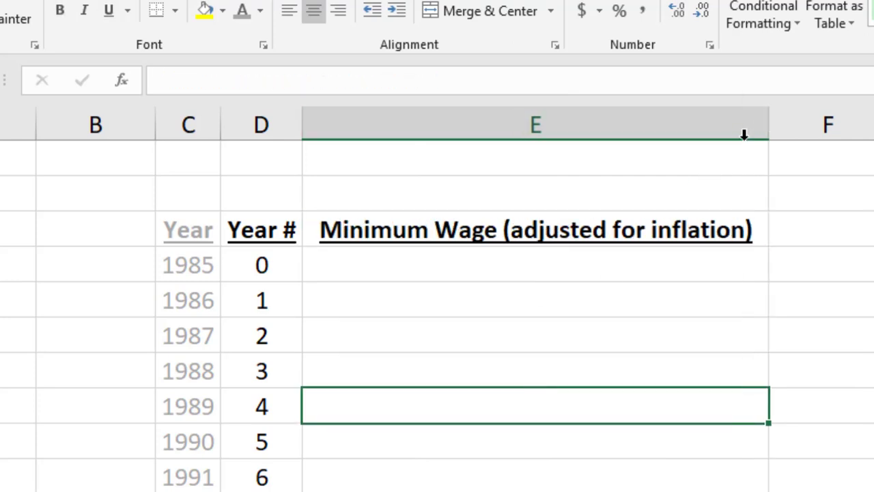
{"action": "left_click", "coordinate": [476, 265]}
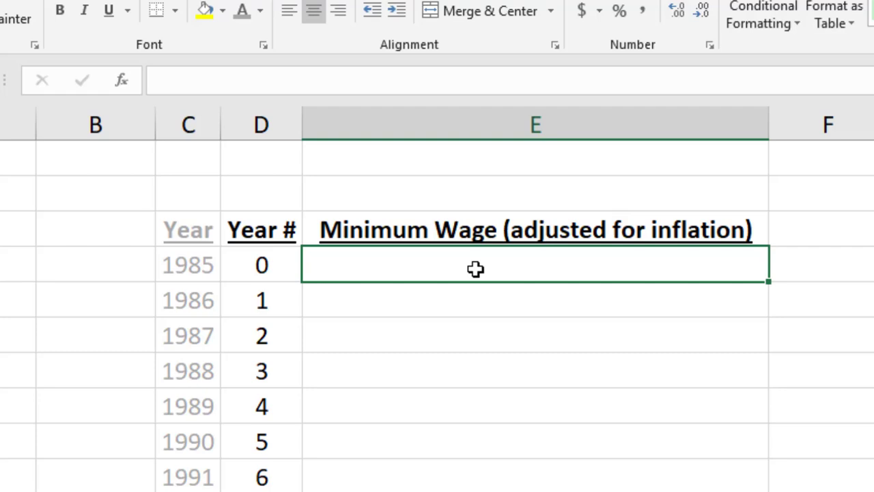
Enter $3.35 as the 1985 starting minimum wage
{"action": "type", "text": "$3.3"}
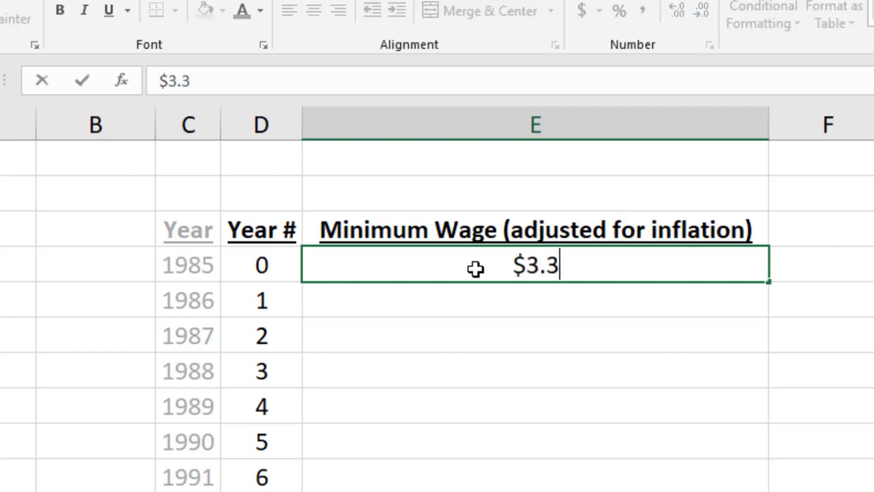
{"action": "key", "text": "enter"}
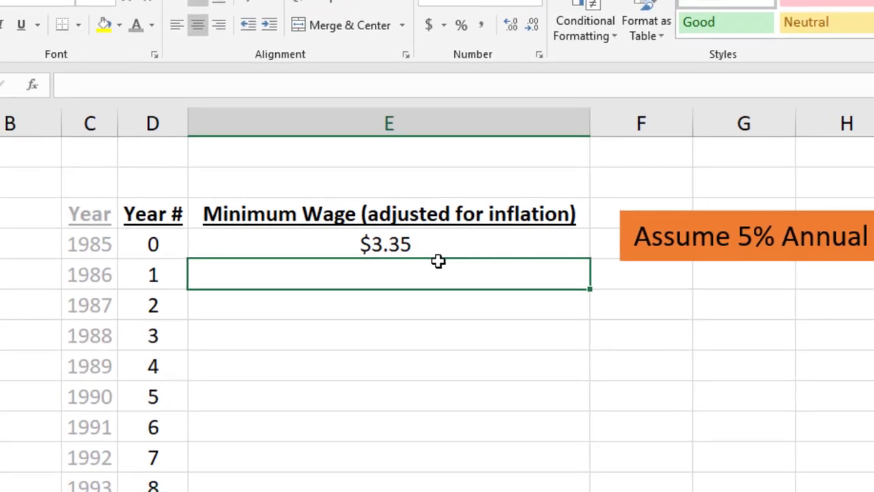
Make the 1986 wage the formula =$3.35*(1.05), accepting Excel's correction to show 3.5175
{"action": "type", "text": "$3.35"}
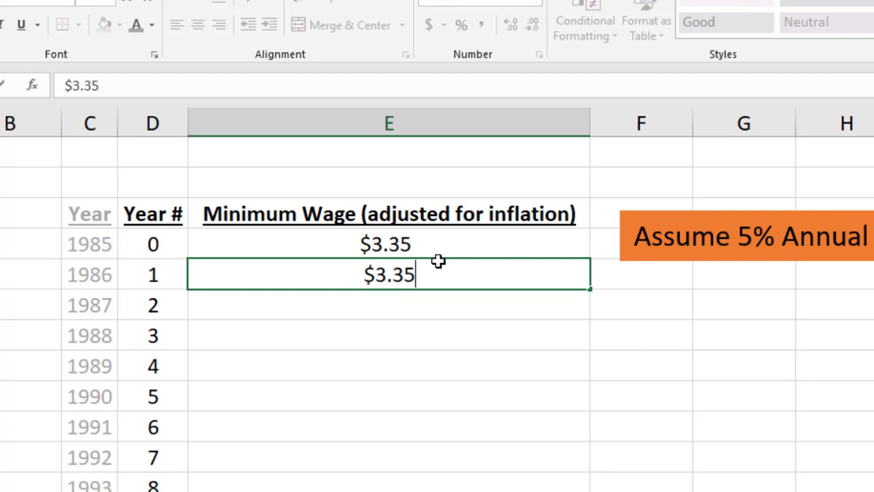
{"action": "type", "text": "*"}
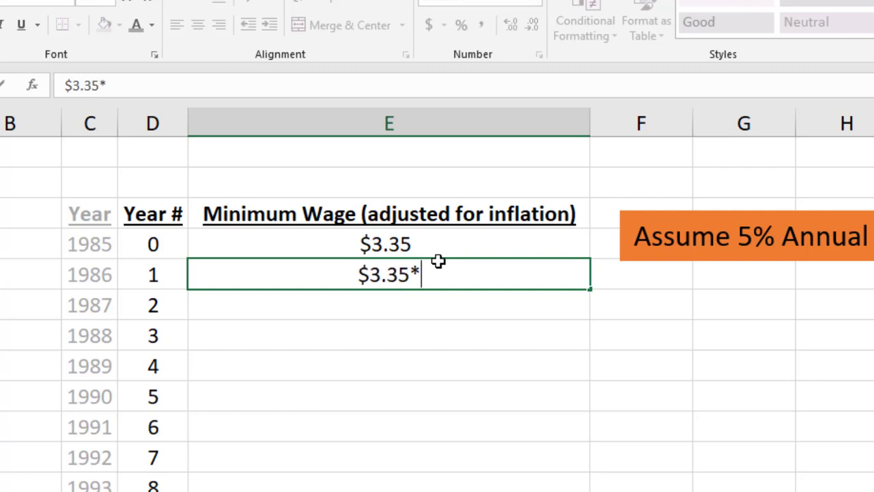
{"action": "type", "text": "(1."}
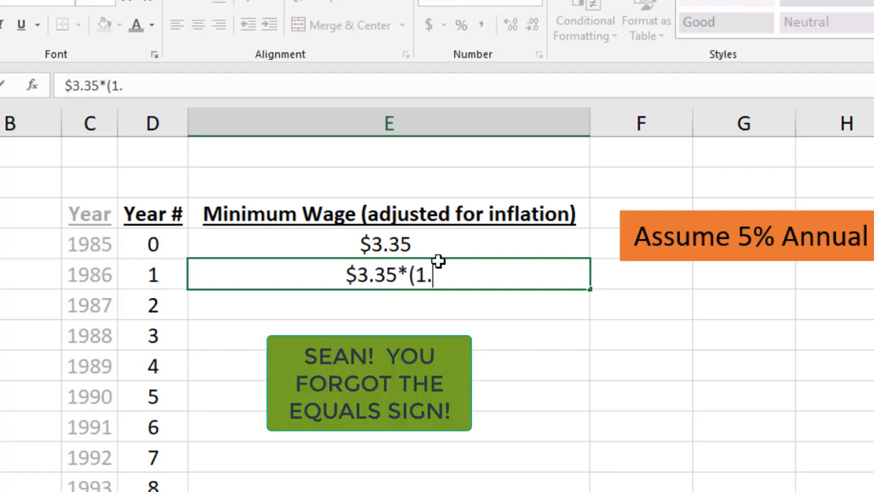
{"action": "type", "text": "05)"}
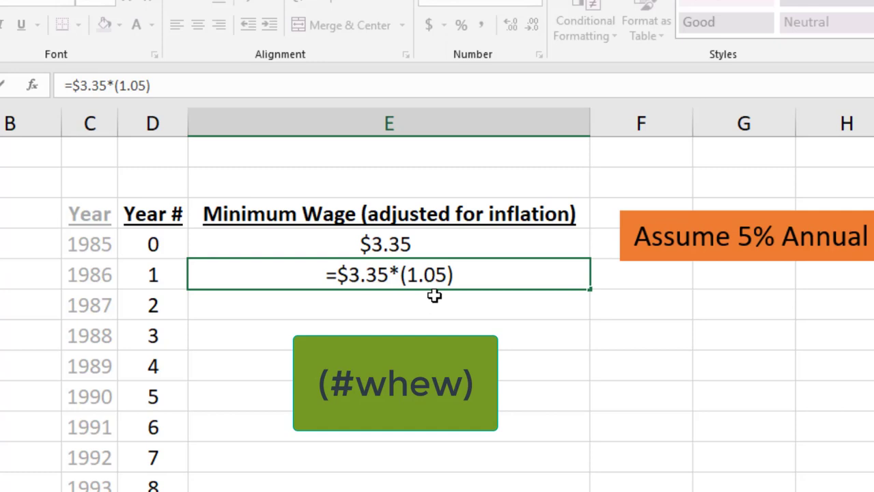
{"action": "double_click", "coordinate": [389, 273]}
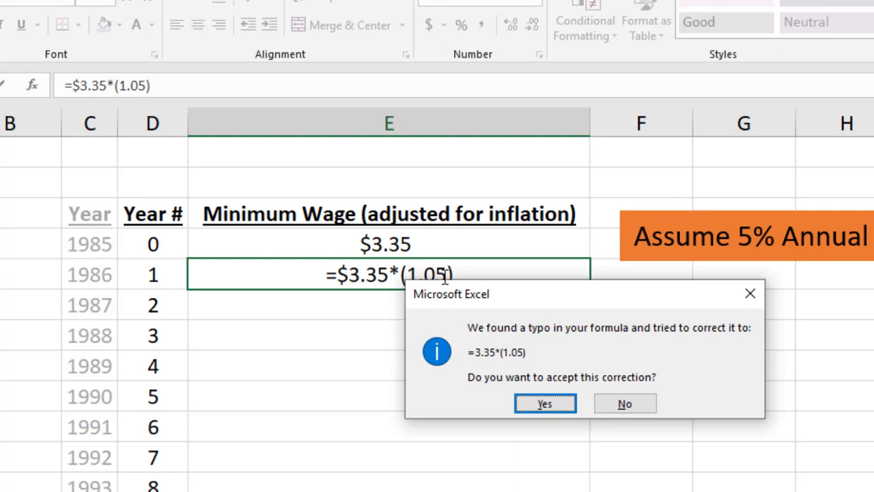
{"action": "left_click", "coordinate": [544, 403]}
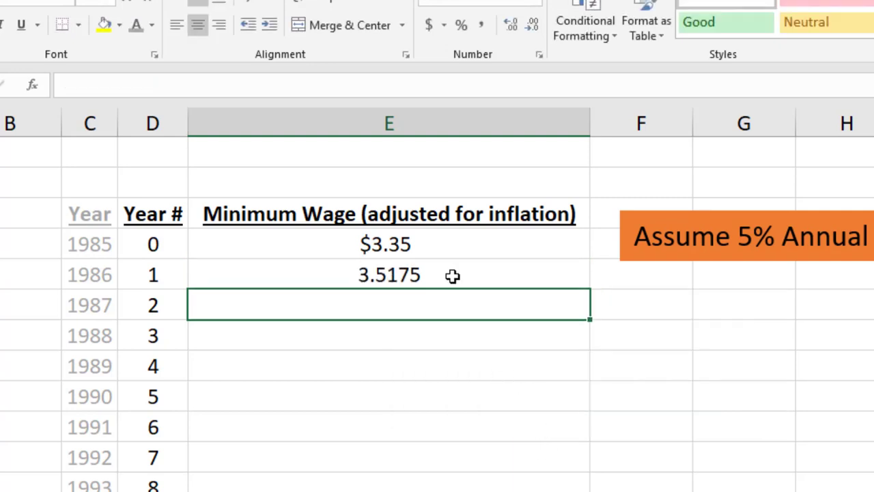
Apply Accounting format to the 1985–1986 wages, showing $ 3.35 and $ 3.52
{"action": "left_click", "coordinate": [428, 24]}
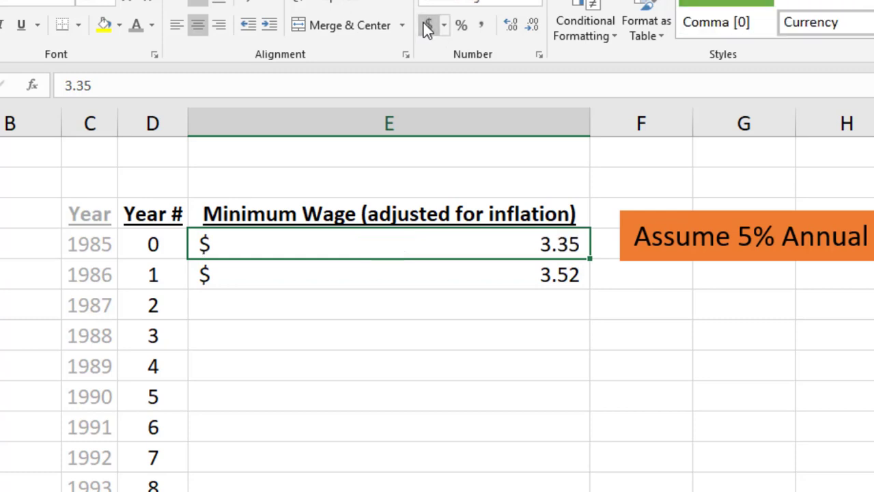
{"action": "left_click", "coordinate": [389, 273]}
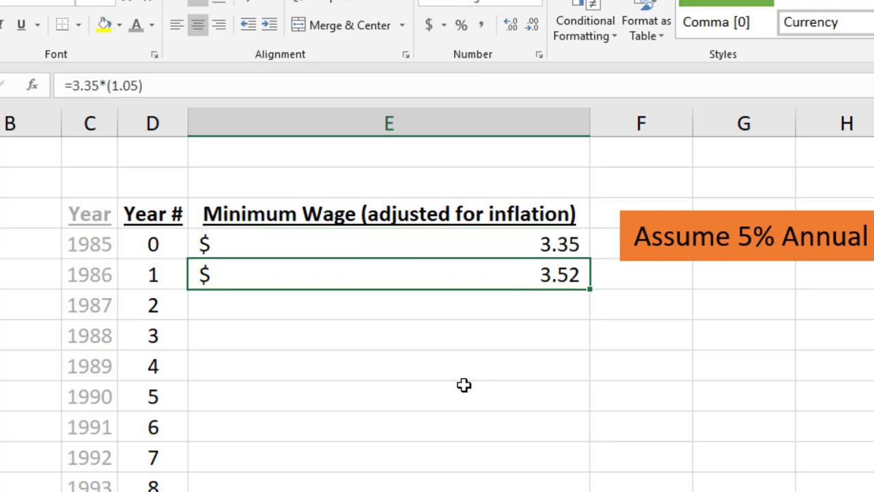
{"action": "mouse_move", "coordinate": [545, 273]}
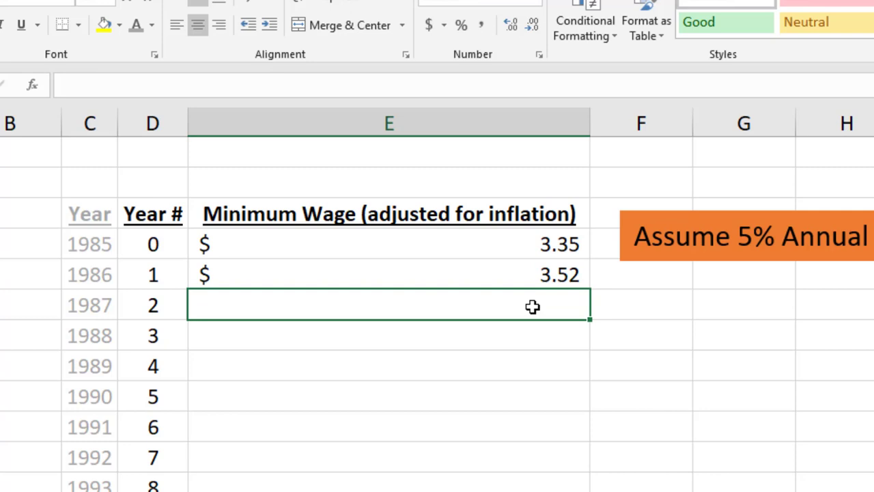
{"action": "left_click", "coordinate": [388, 273]}
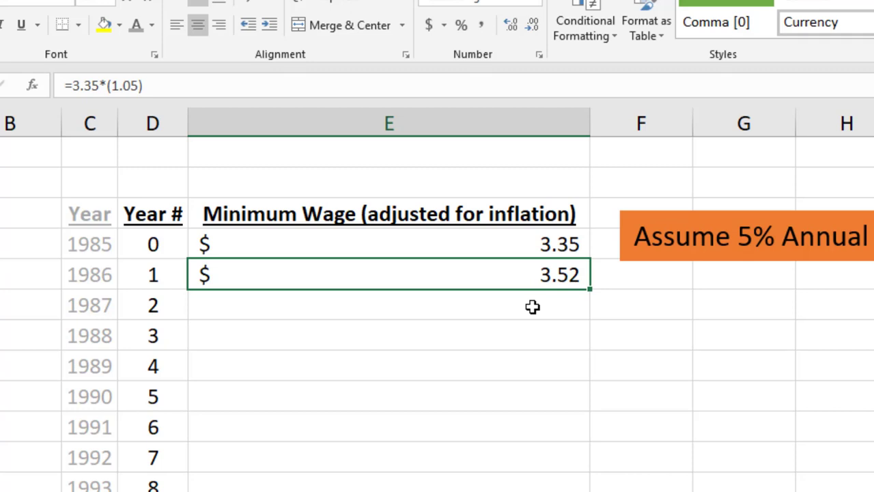
{"action": "left_click", "coordinate": [388, 306]}
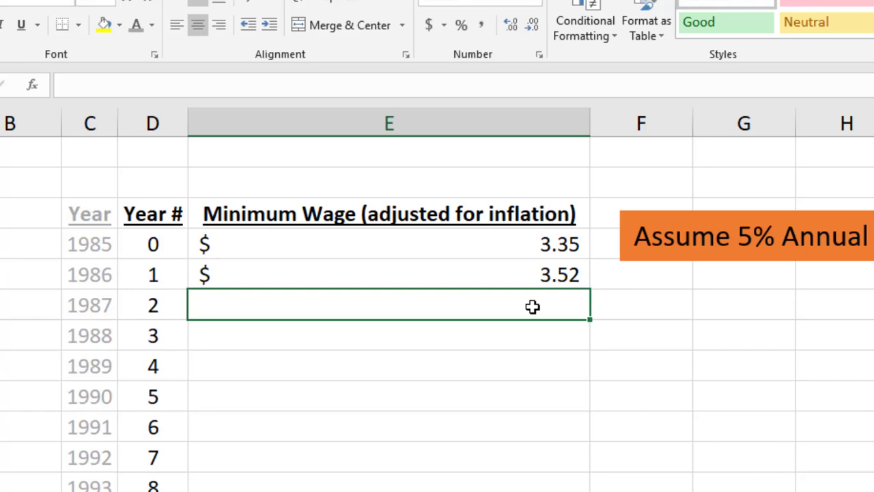
{"action": "left_click", "coordinate": [389, 243]}
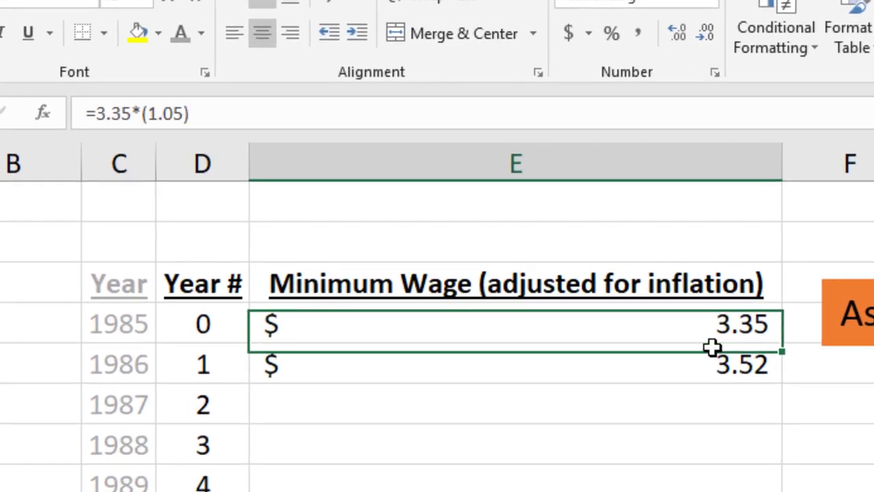
Replace the 1985 wage with the formula =3.35*(1.05)^D4
{"action": "left_click", "coordinate": [726, 322]}
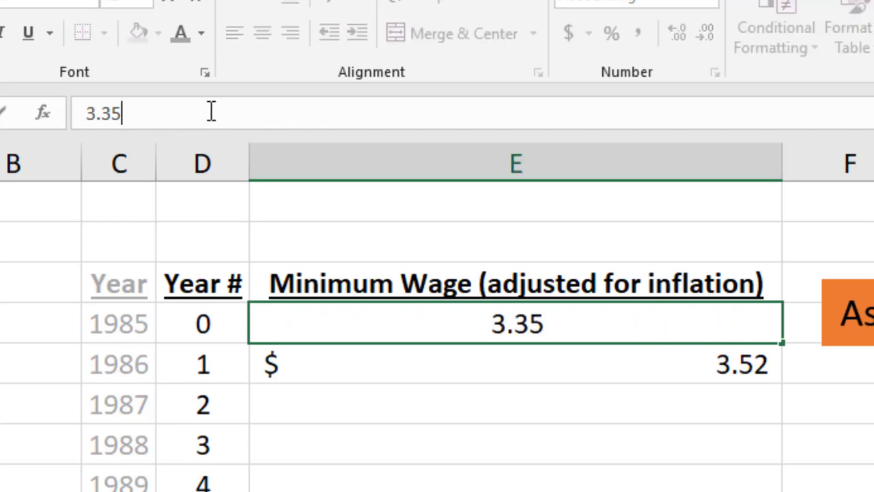
{"action": "key", "text": "Delete"}
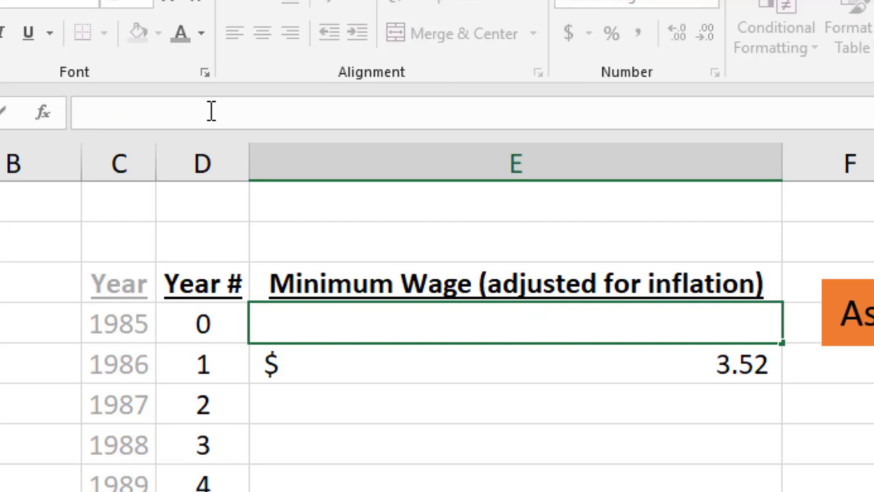
{"action": "type", "text": "=3.35"}
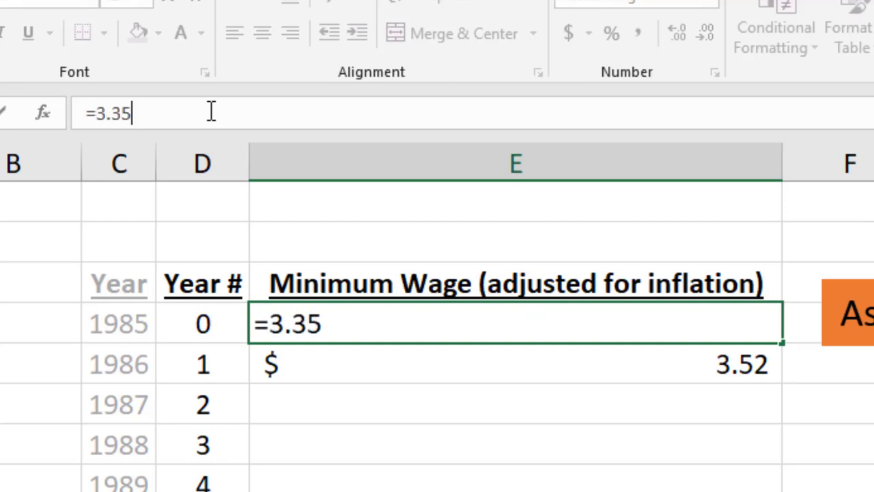
{"action": "type", "text": "*("}
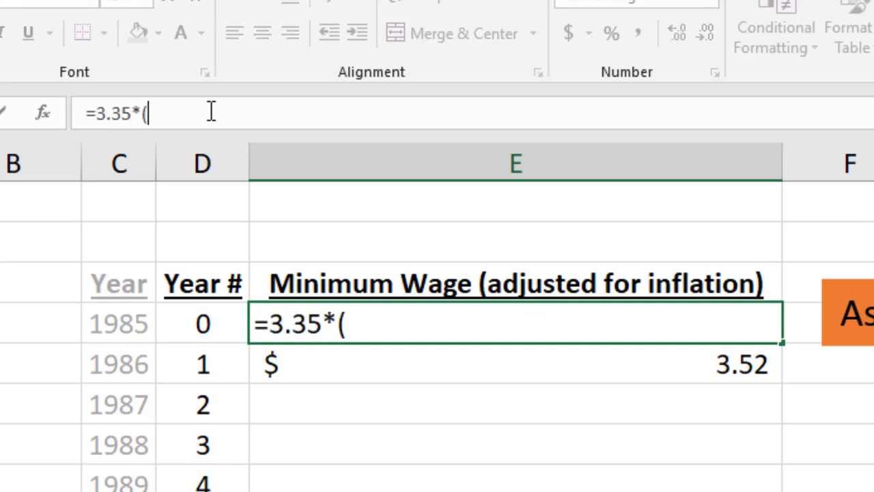
{"action": "type", "text": "1.05)"}
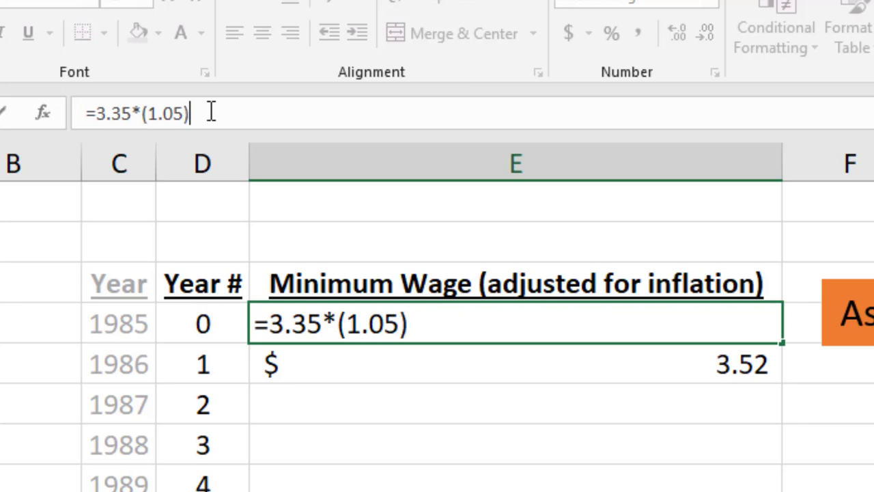
{"action": "type", "text": "^"}
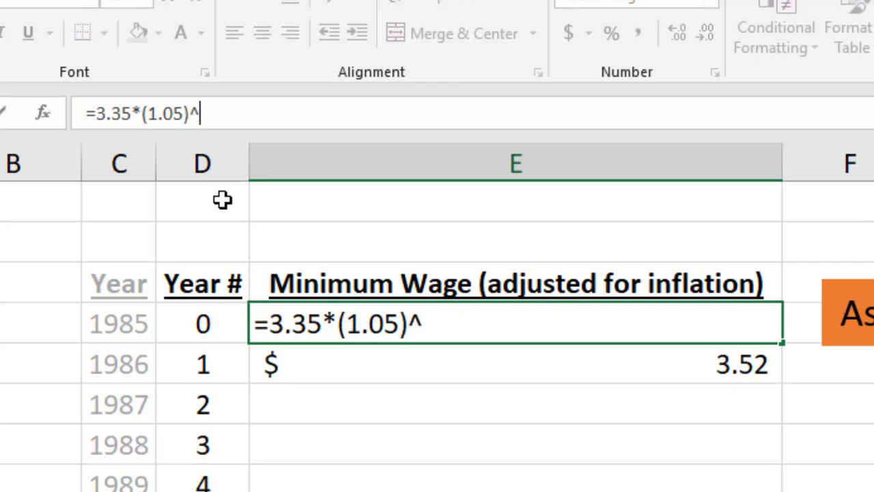
{"action": "left_click", "coordinate": [203, 323]}
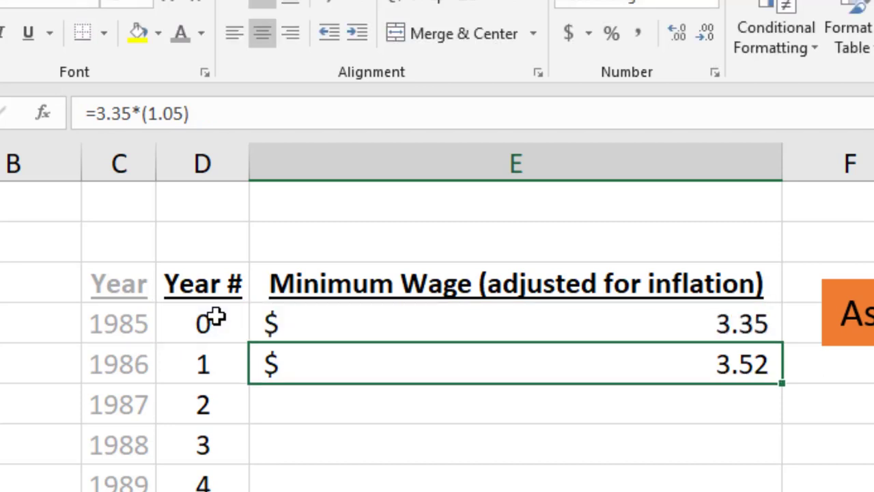
{"action": "type", "text": "^D4"}
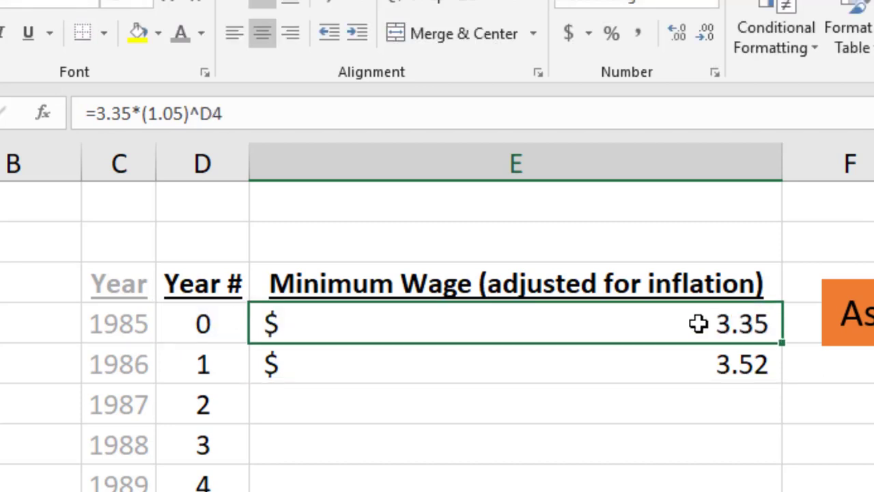
{"action": "mouse_move", "coordinate": [653, 300]}
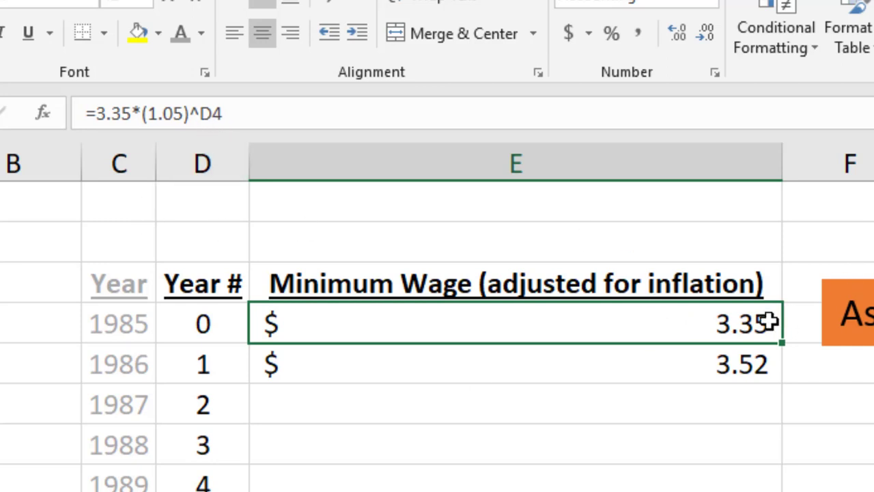
{"action": "mouse_move", "coordinate": [229, 112]}
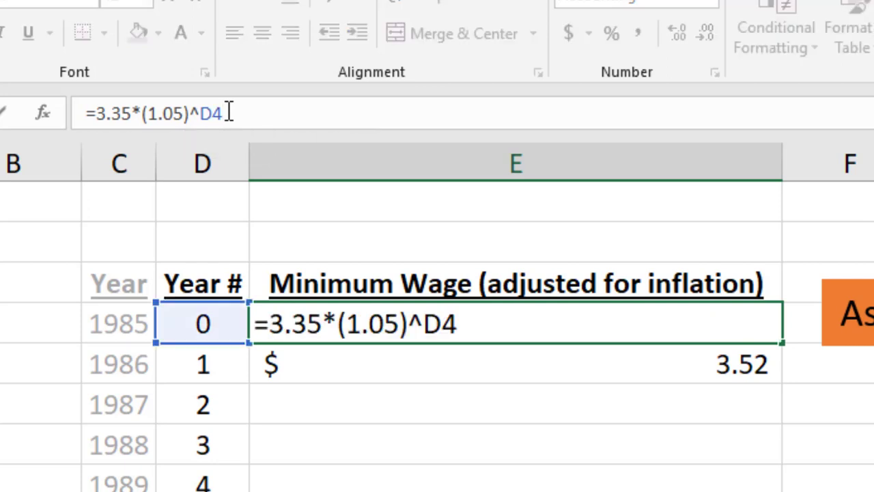
{"action": "mouse_move", "coordinate": [322, 186]}
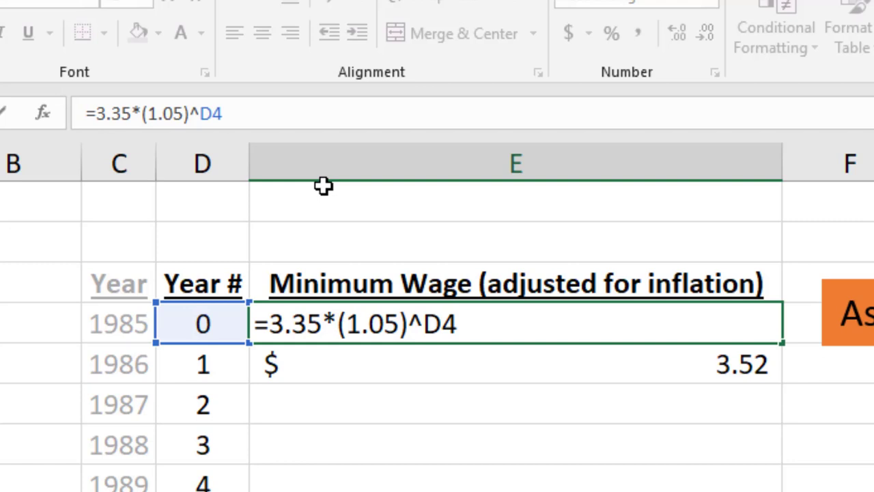
{"action": "key", "text": "enter"}
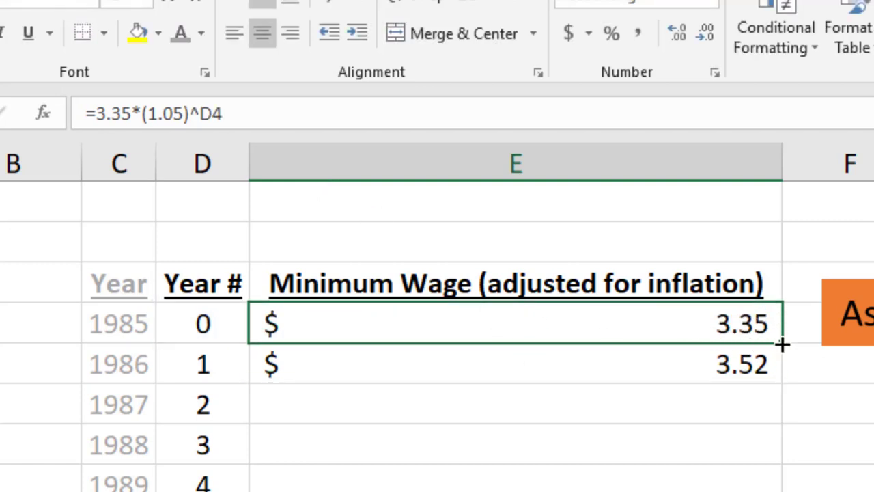
Copy the 5% growth formula down column E, checking the Year # values it references
{"action": "left_click_drag", "start_coordinate": [783, 344], "coordinate": [784, 364]}
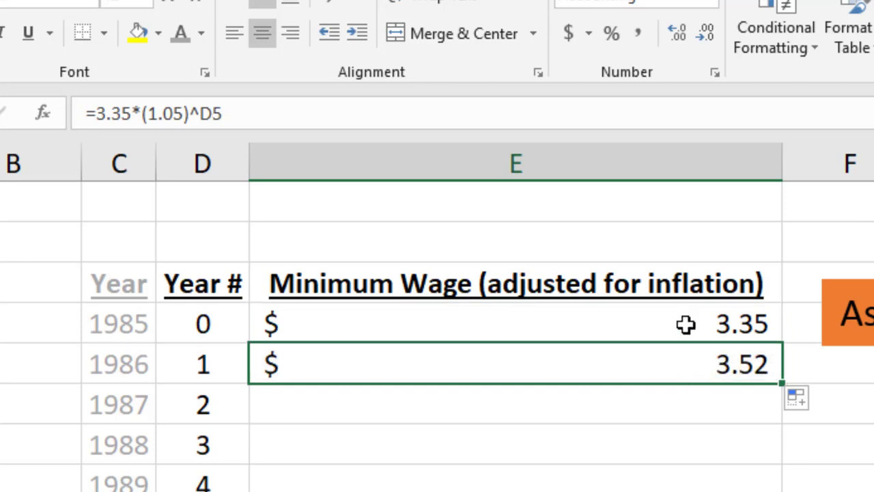
{"action": "mouse_move", "coordinate": [661, 377]}
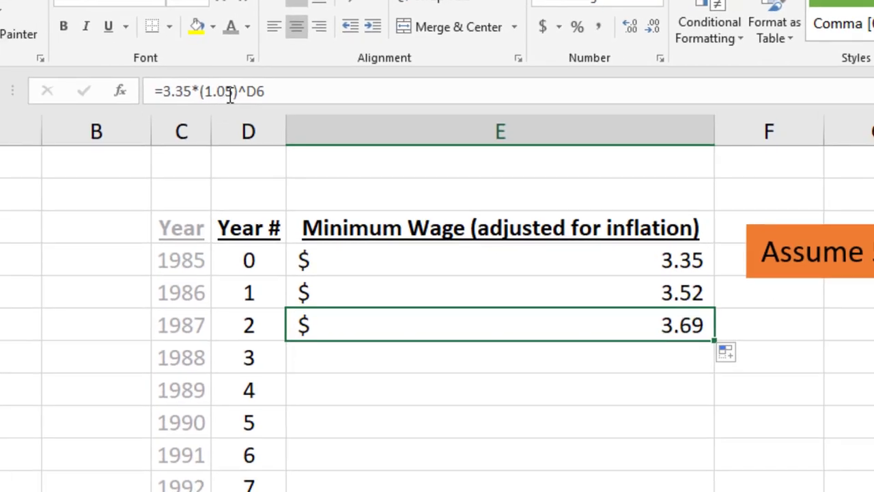
{"action": "left_click", "coordinate": [248, 325]}
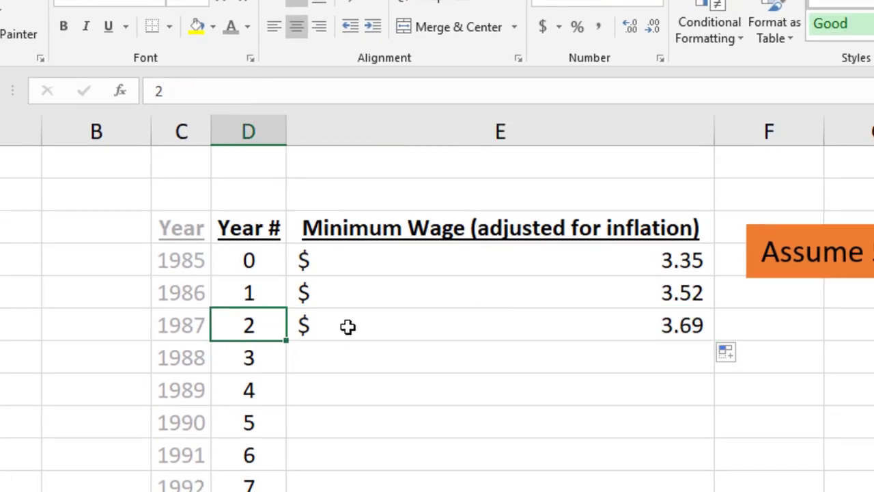
{"action": "left_click", "coordinate": [498, 325]}
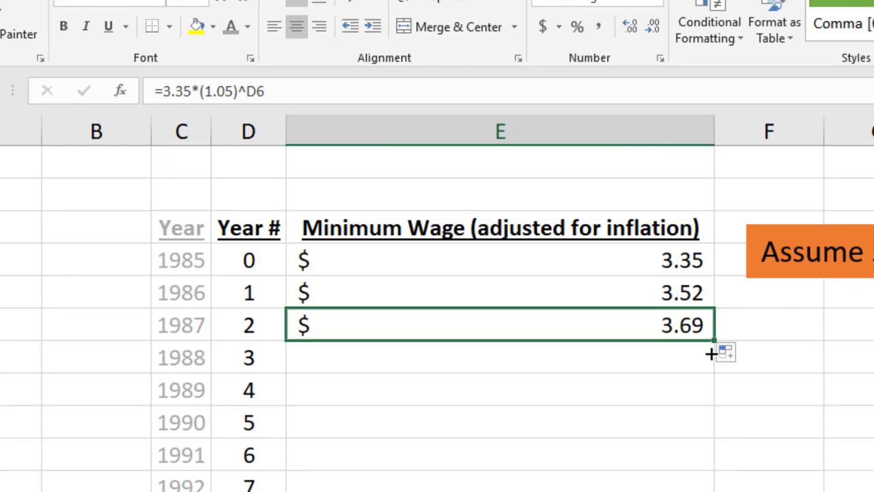
{"action": "left_click_drag", "start_coordinate": [713, 342], "coordinate": [713, 355]}
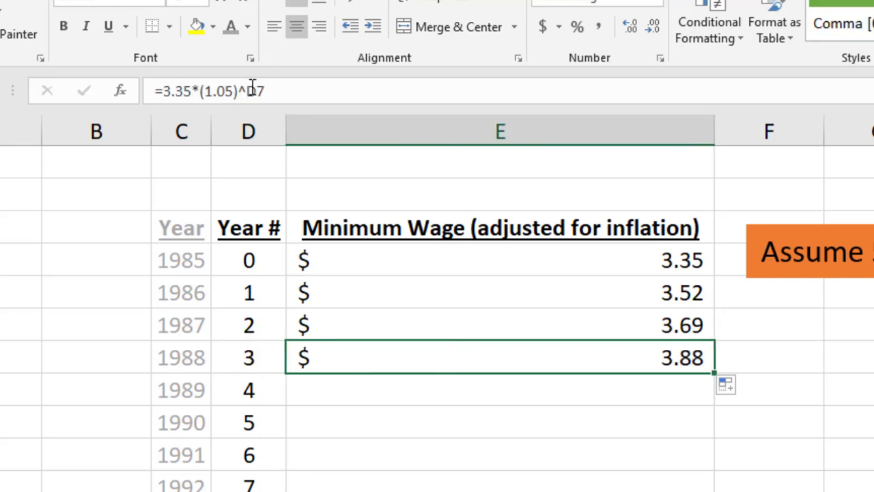
{"action": "left_click", "coordinate": [249, 357]}
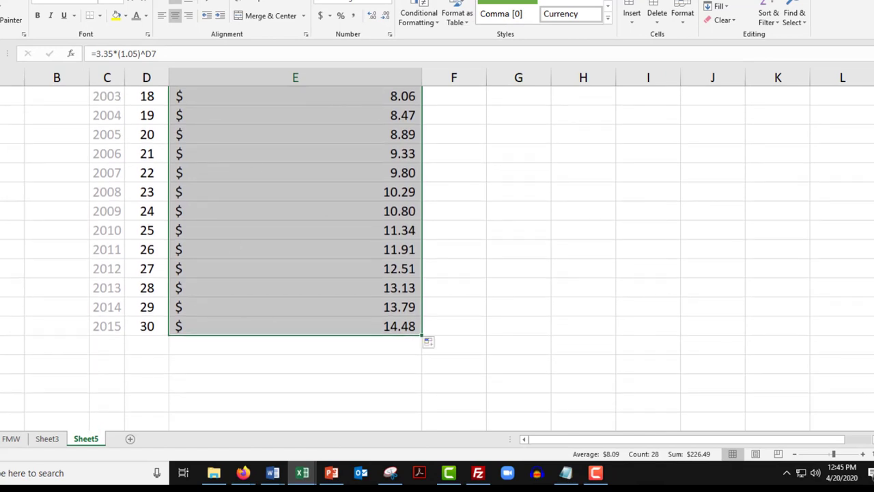
Change the growth rate in the wage formula to 1.03 and review the refilled column down to 2015
{"action": "left_click", "coordinate": [295, 325]}
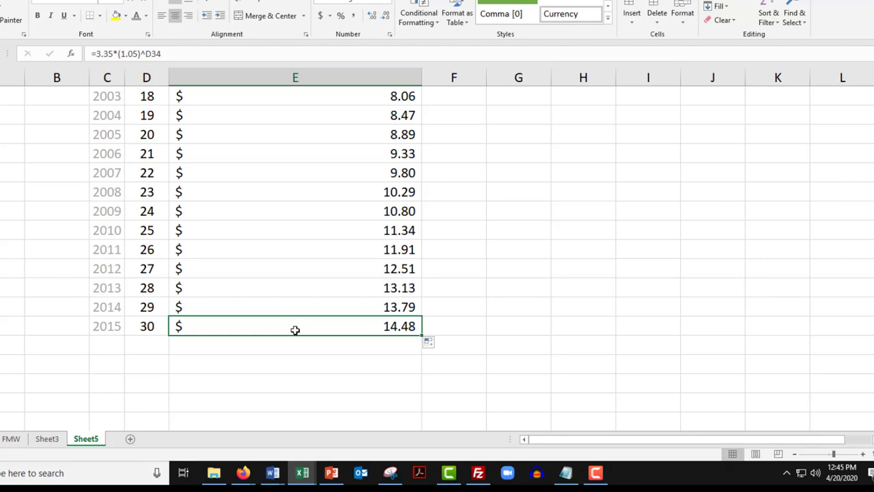
{"action": "mouse_move", "coordinate": [105, 333]}
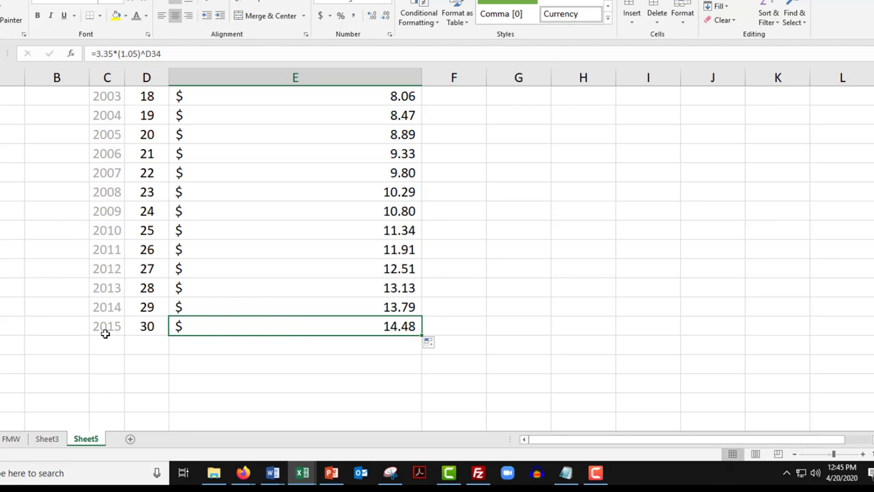
{"action": "mouse_move", "coordinate": [216, 321]}
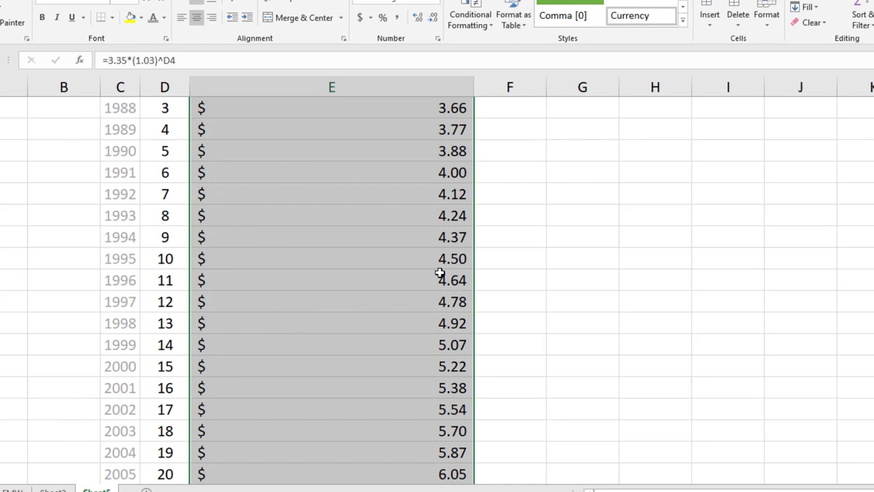
{"action": "scroll", "scroll_direction": "down", "scroll_amount": 3}
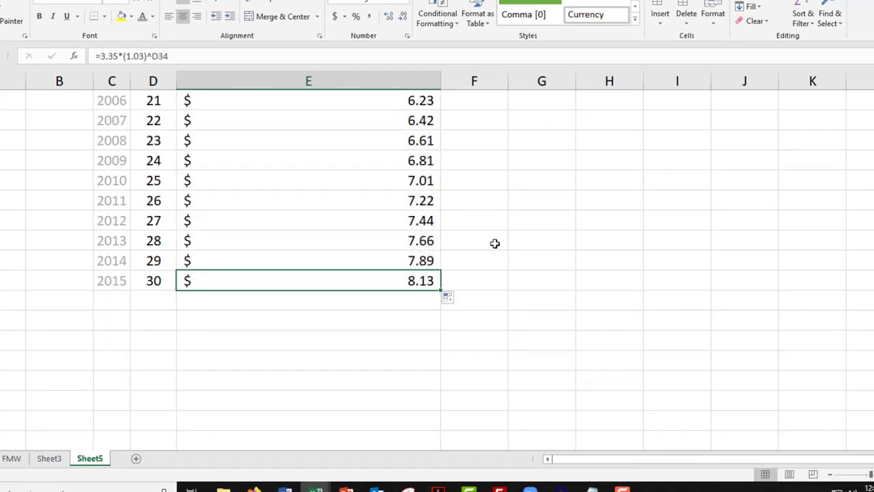
{"action": "mouse_move", "coordinate": [316, 191]}
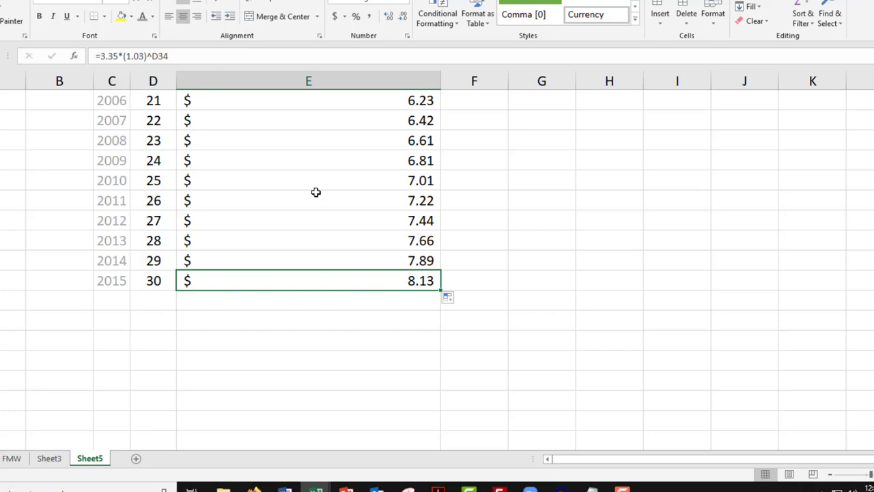
{"action": "mouse_move", "coordinate": [391, 261]}
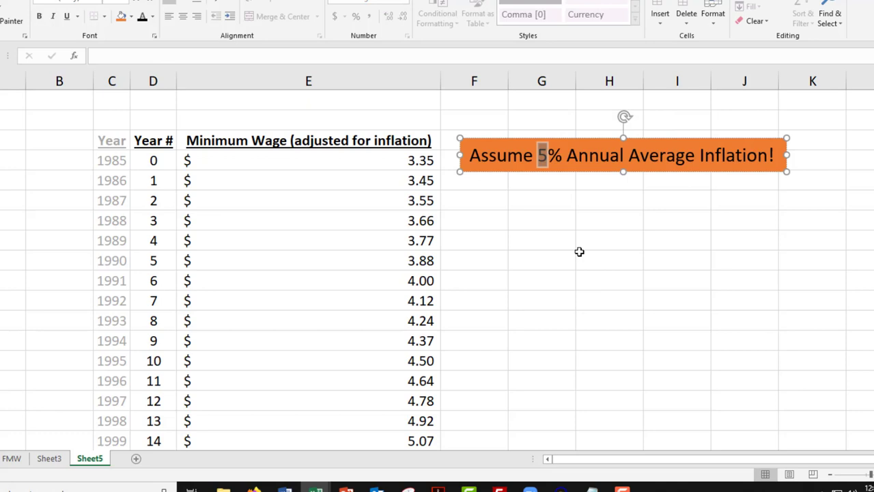
Change the note's rate to 3% and return to the 1985 wage cell E4
{"action": "type", "text": "3"}
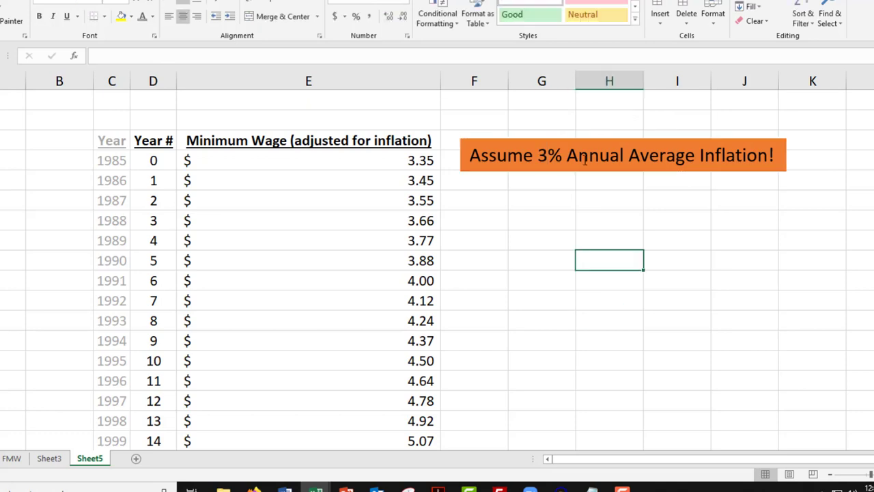
{"action": "left_click", "coordinate": [309, 160]}
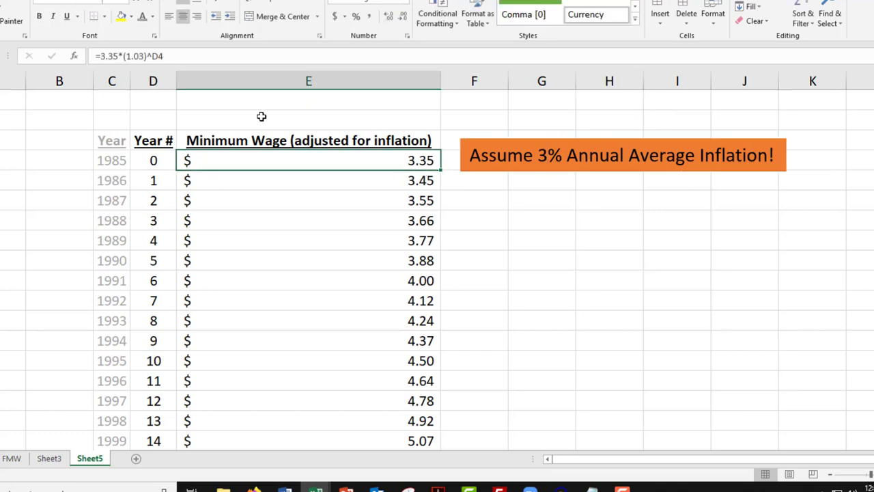
{"action": "mouse_move", "coordinate": [347, 282]}
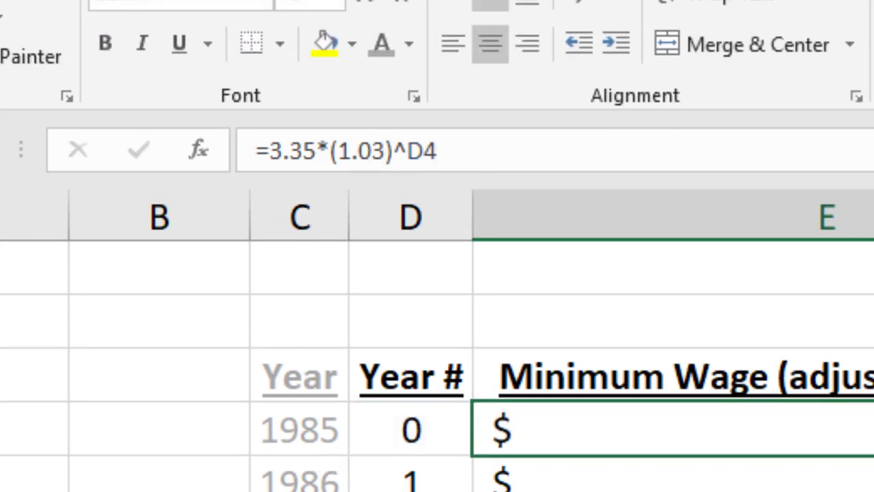
{"action": "scroll", "scroll_direction": "down", "scroll_amount": 3}
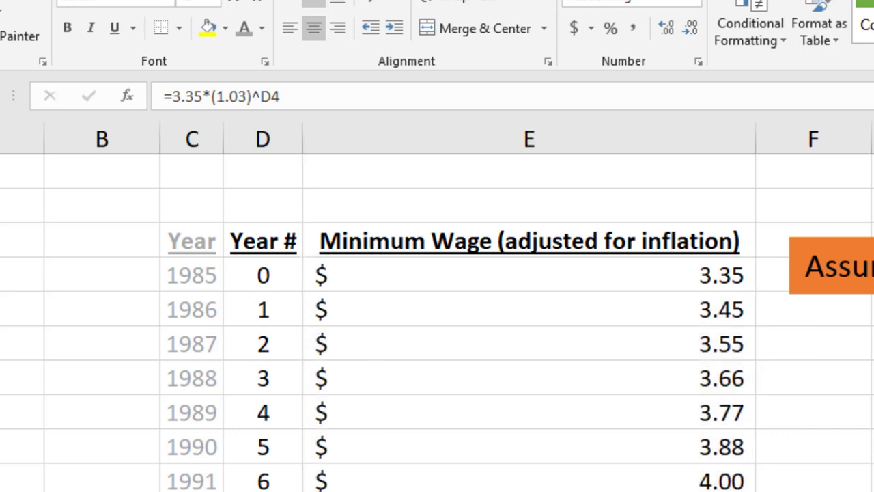
Rewrite E4 as =3.35*(1.025)^D4 and fill it down, giving 2015 about $7.24
{"action": "left_click", "coordinate": [529, 275]}
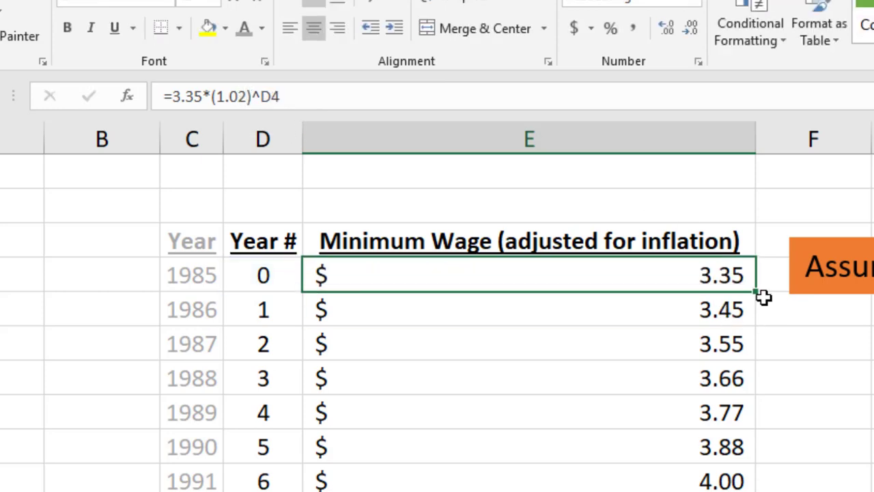
{"action": "scroll", "scroll_direction": "down", "scroll_amount": 3}
{"action": "type", "text": "5"}
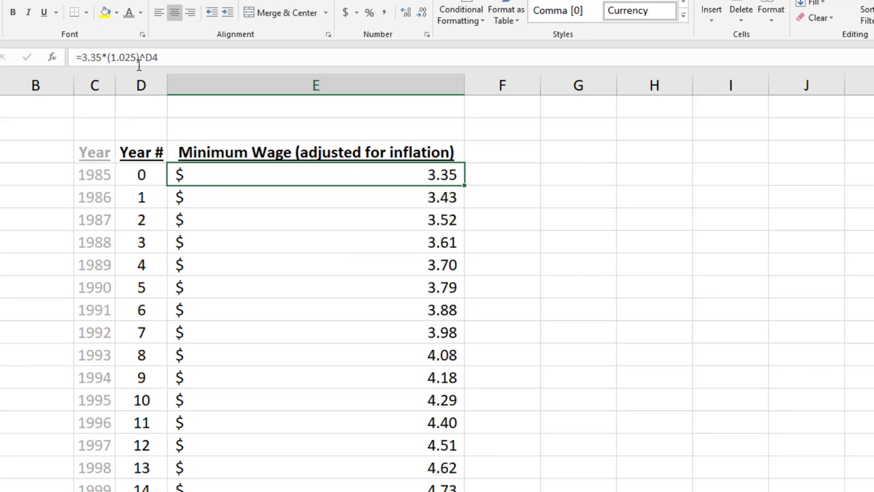
{"action": "left_click", "coordinate": [314, 197]}
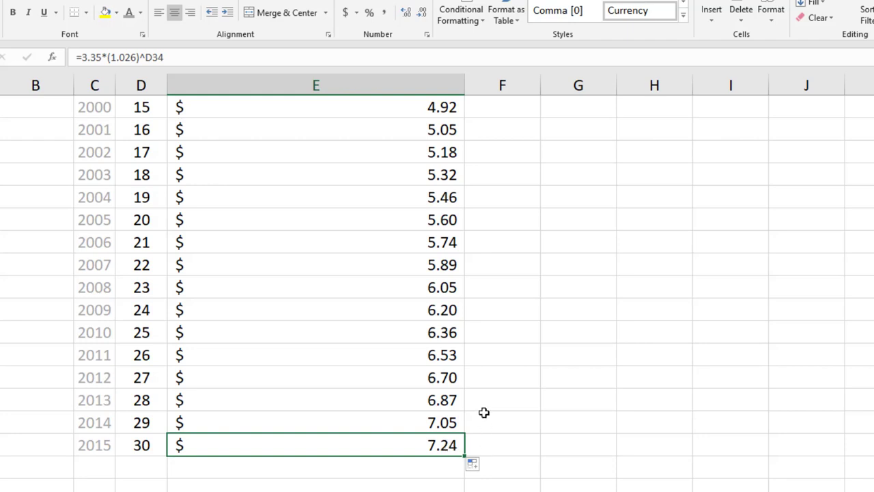
Refine the rate to =3.35*(1.0261)^D4 filled to row 34 so 2015 reads $7.26
{"action": "scroll", "scroll_direction": "up", "scroll_amount": 3}
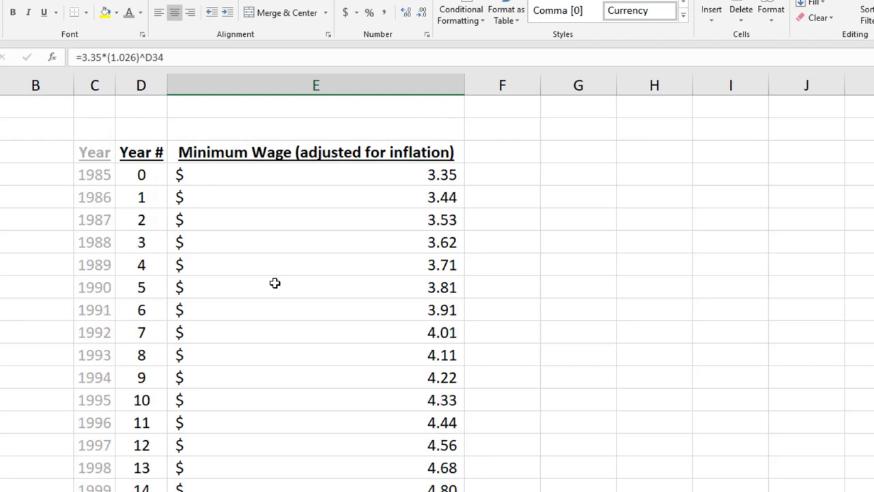
{"action": "mouse_move", "coordinate": [350, 179]}
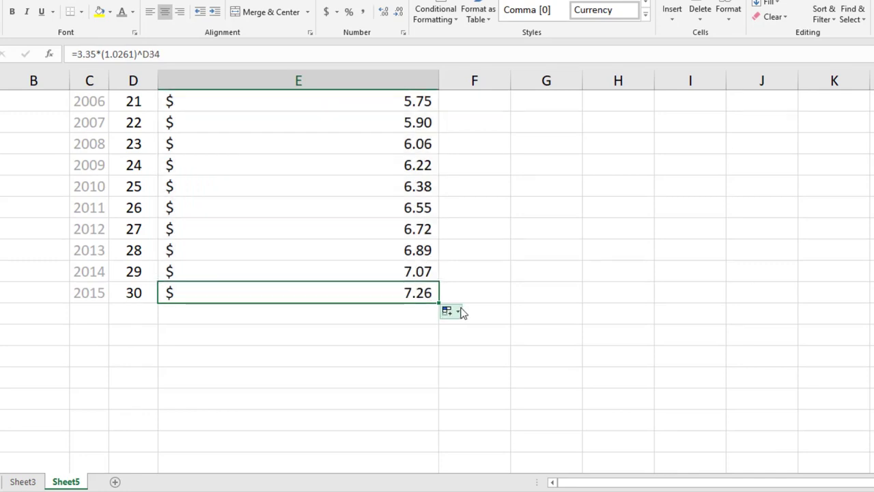
{"action": "mouse_move", "coordinate": [419, 343]}
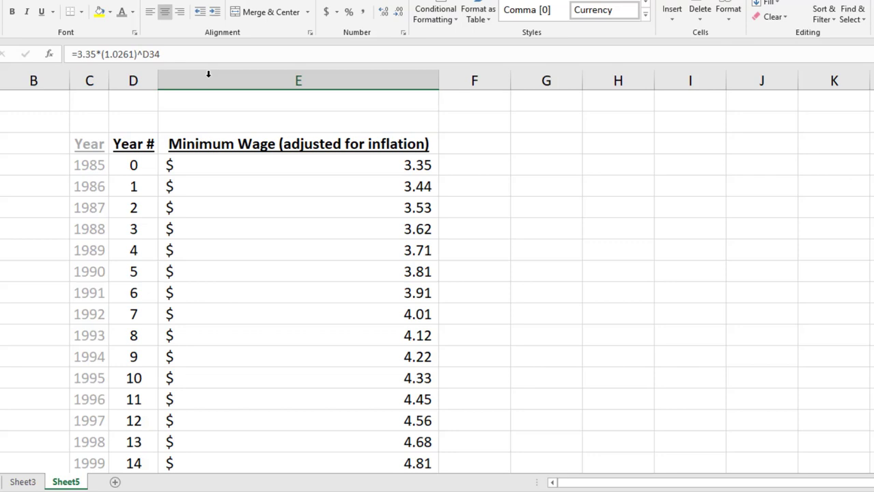
{"action": "mouse_move", "coordinate": [341, 197]}
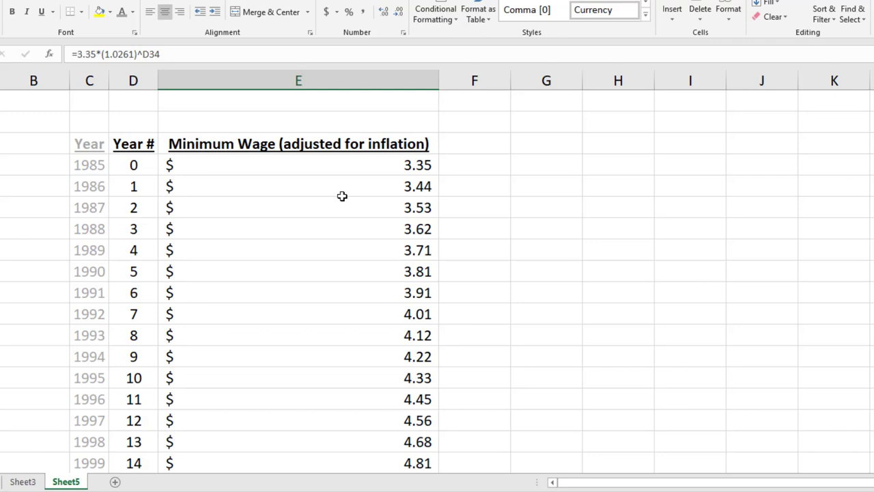
{"action": "left_click", "coordinate": [297, 186]}
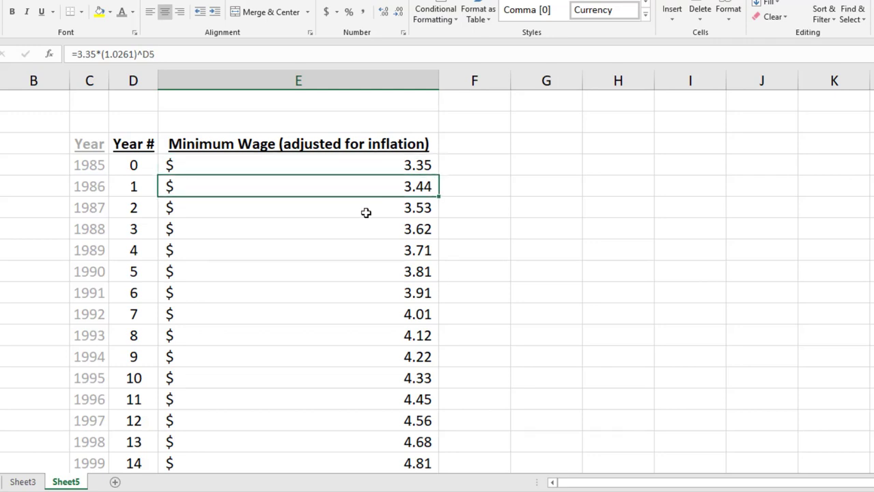
{"action": "left_click", "coordinate": [298, 270]}
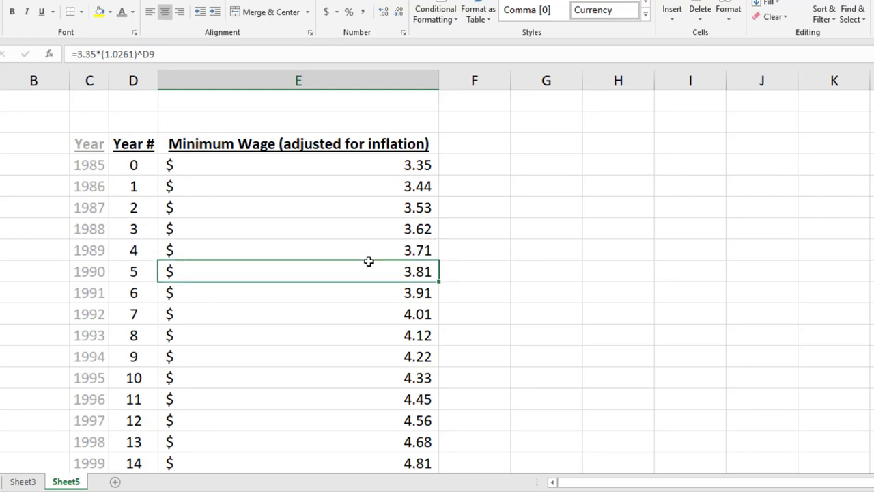
{"action": "mouse_move", "coordinate": [375, 256]}
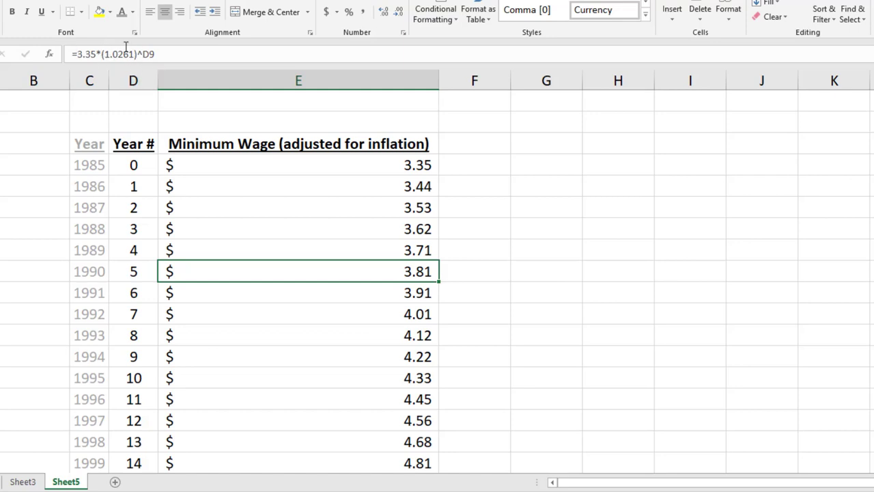
{"action": "mouse_move", "coordinate": [109, 54]}
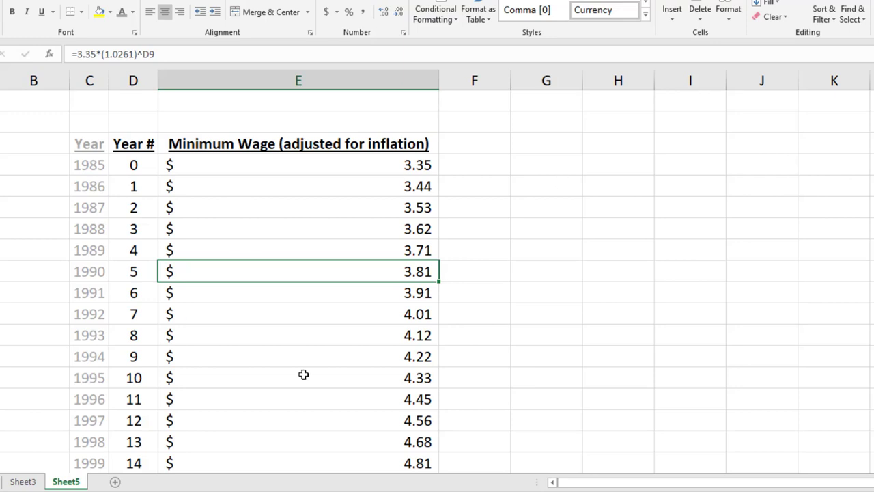
{"action": "mouse_move", "coordinate": [341, 216]}
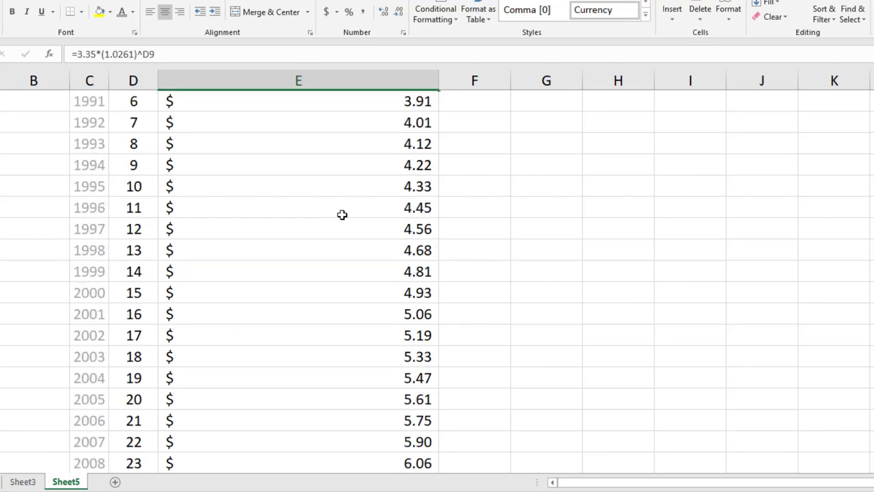
{"action": "scroll", "scroll_direction": "down", "scroll_amount": 3}
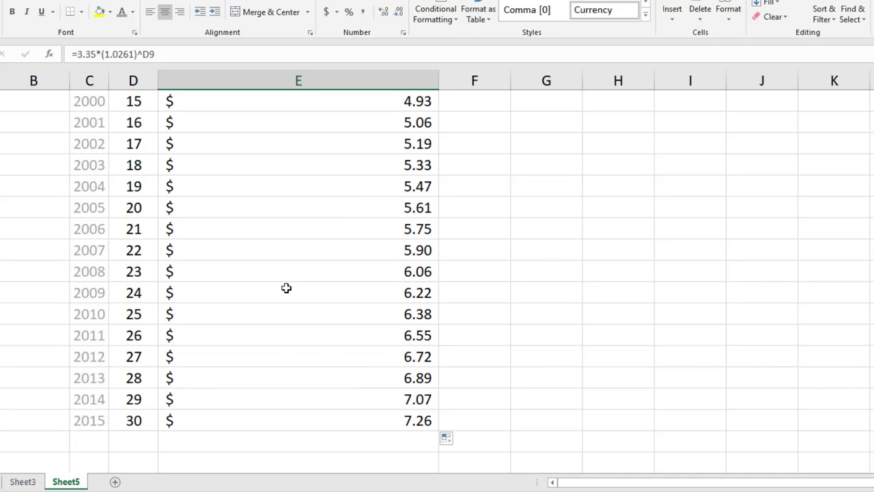
{"action": "scroll", "scroll_direction": "up", "scroll_amount": 3}
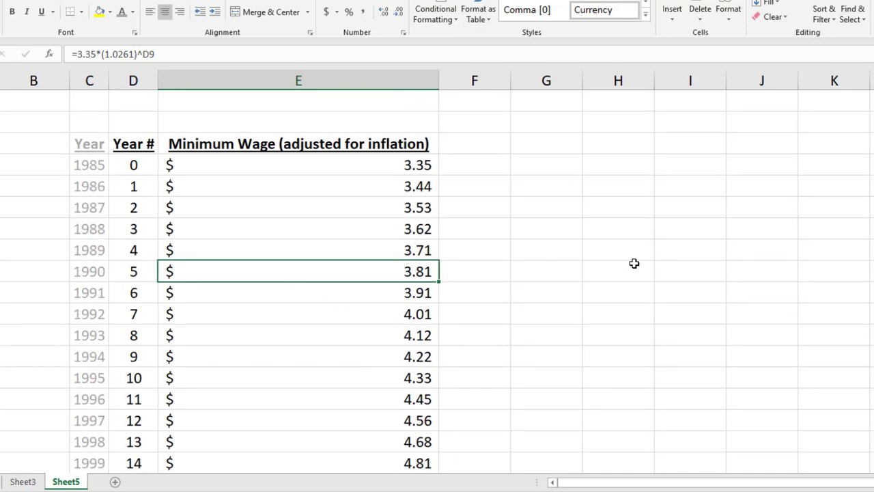
{"action": "mouse_move", "coordinate": [631, 250]}
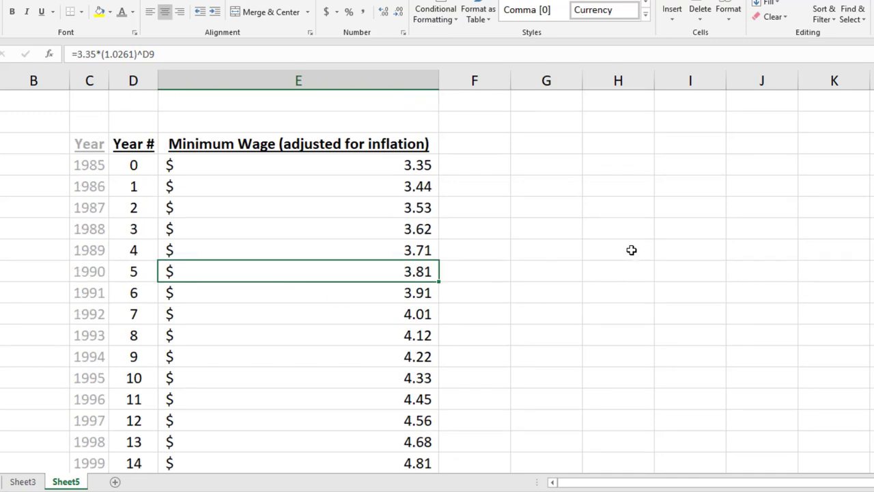
{"action": "mouse_move", "coordinate": [627, 245]}
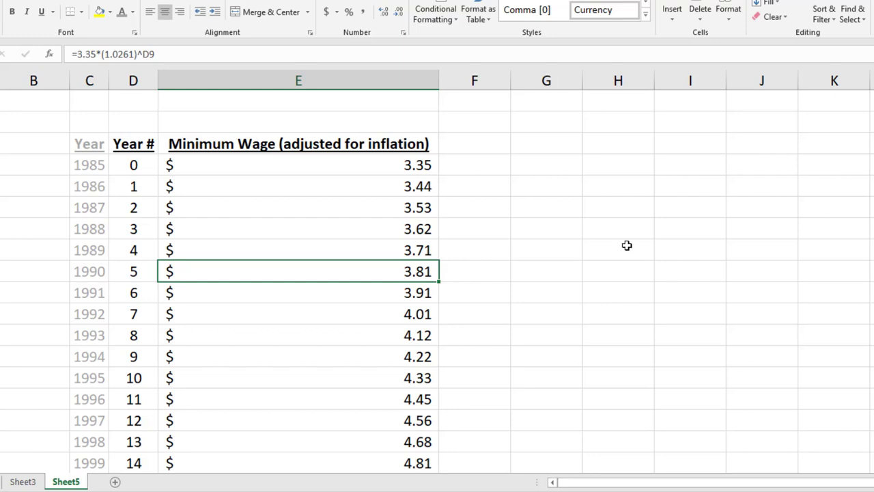
{"action": "mouse_move", "coordinate": [459, 431]}
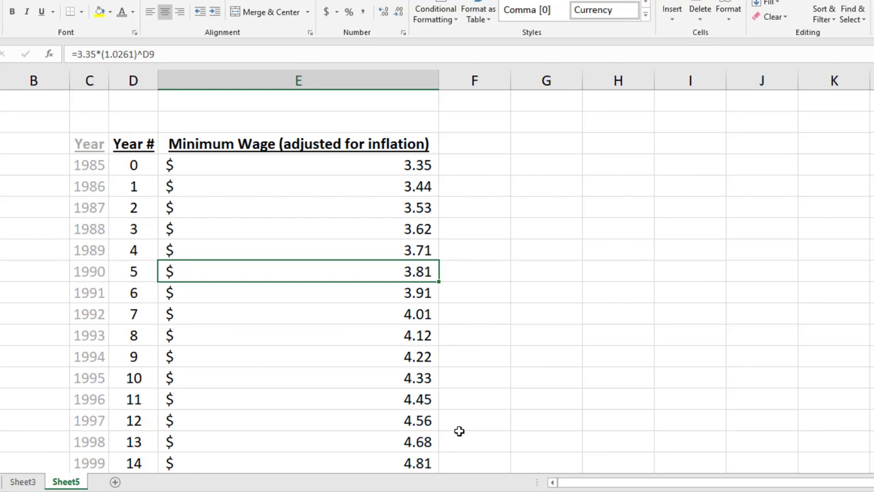
{"action": "mouse_move", "coordinate": [131, 232]}
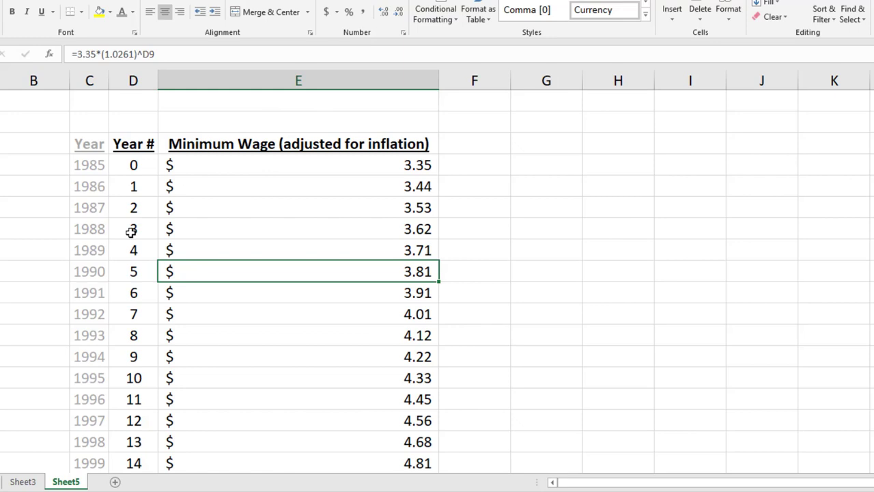